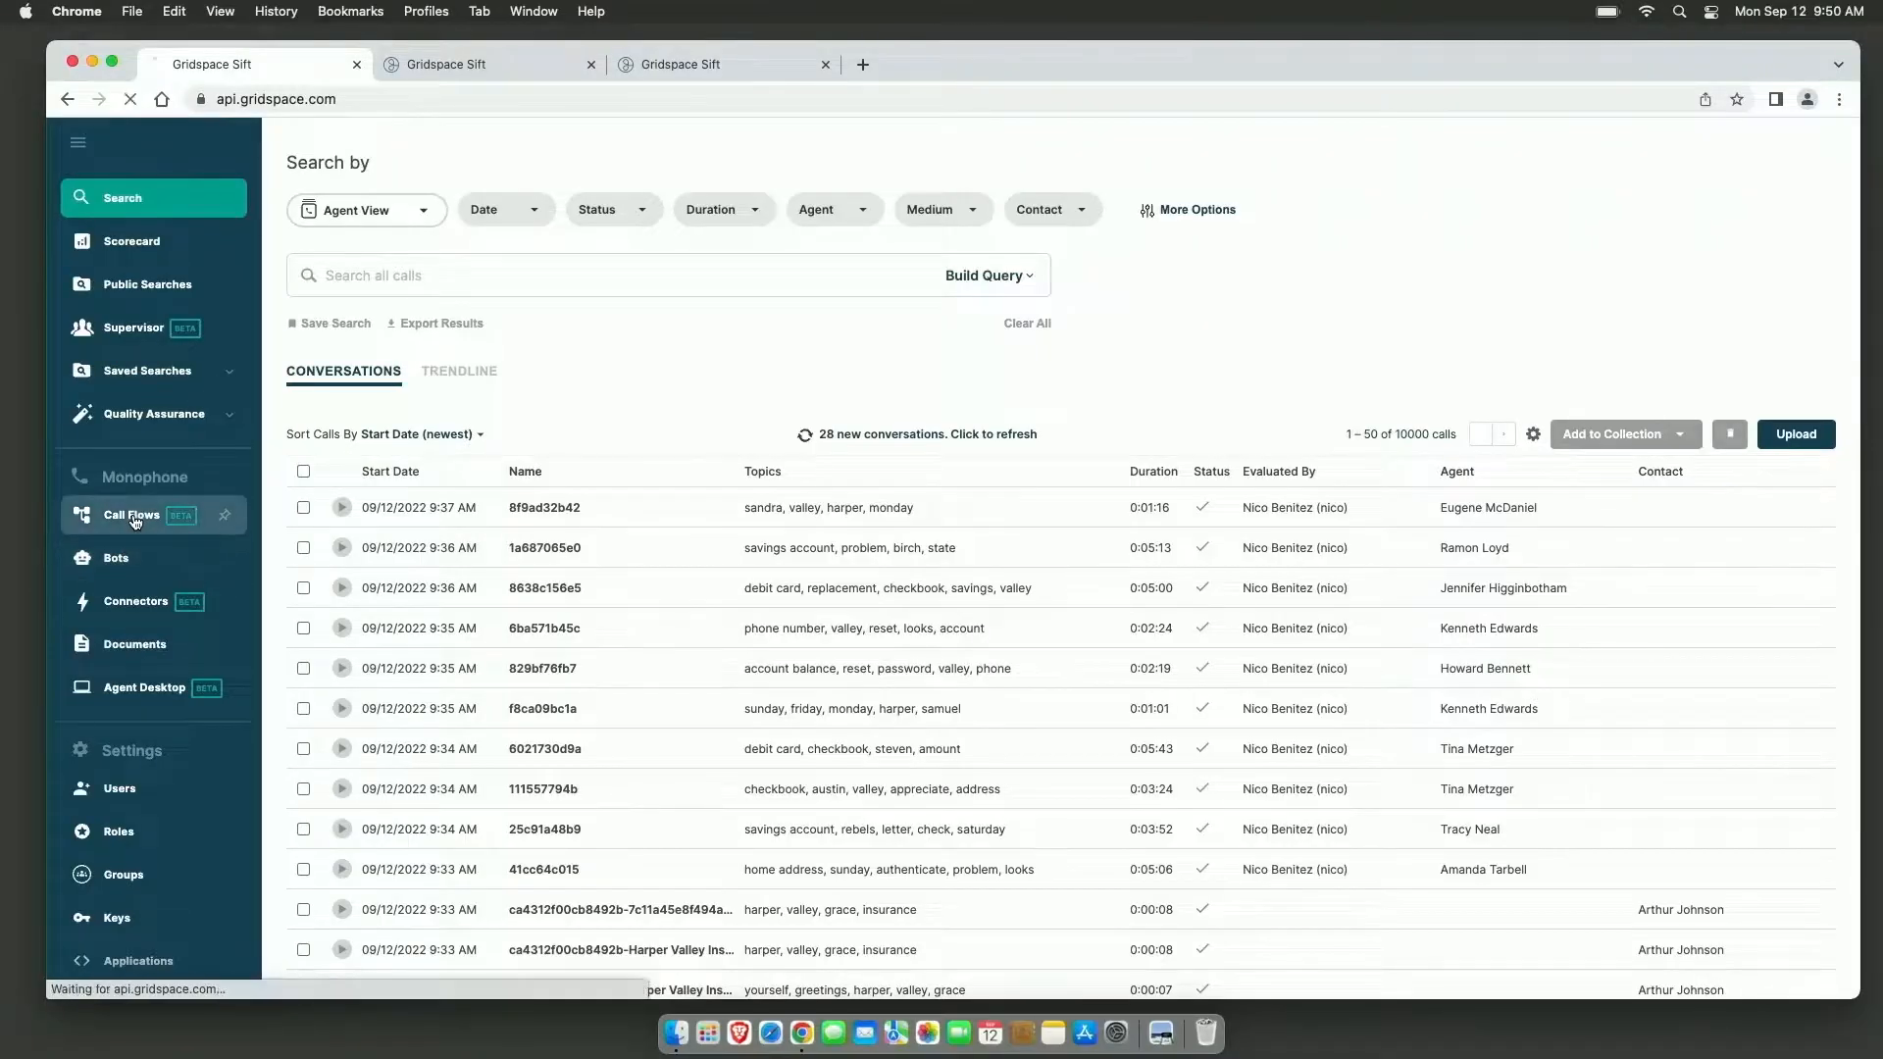
Step: Go to Call Flows and scroll to the Harper Valley Insurance flow under My Flows
left_click(130, 514)
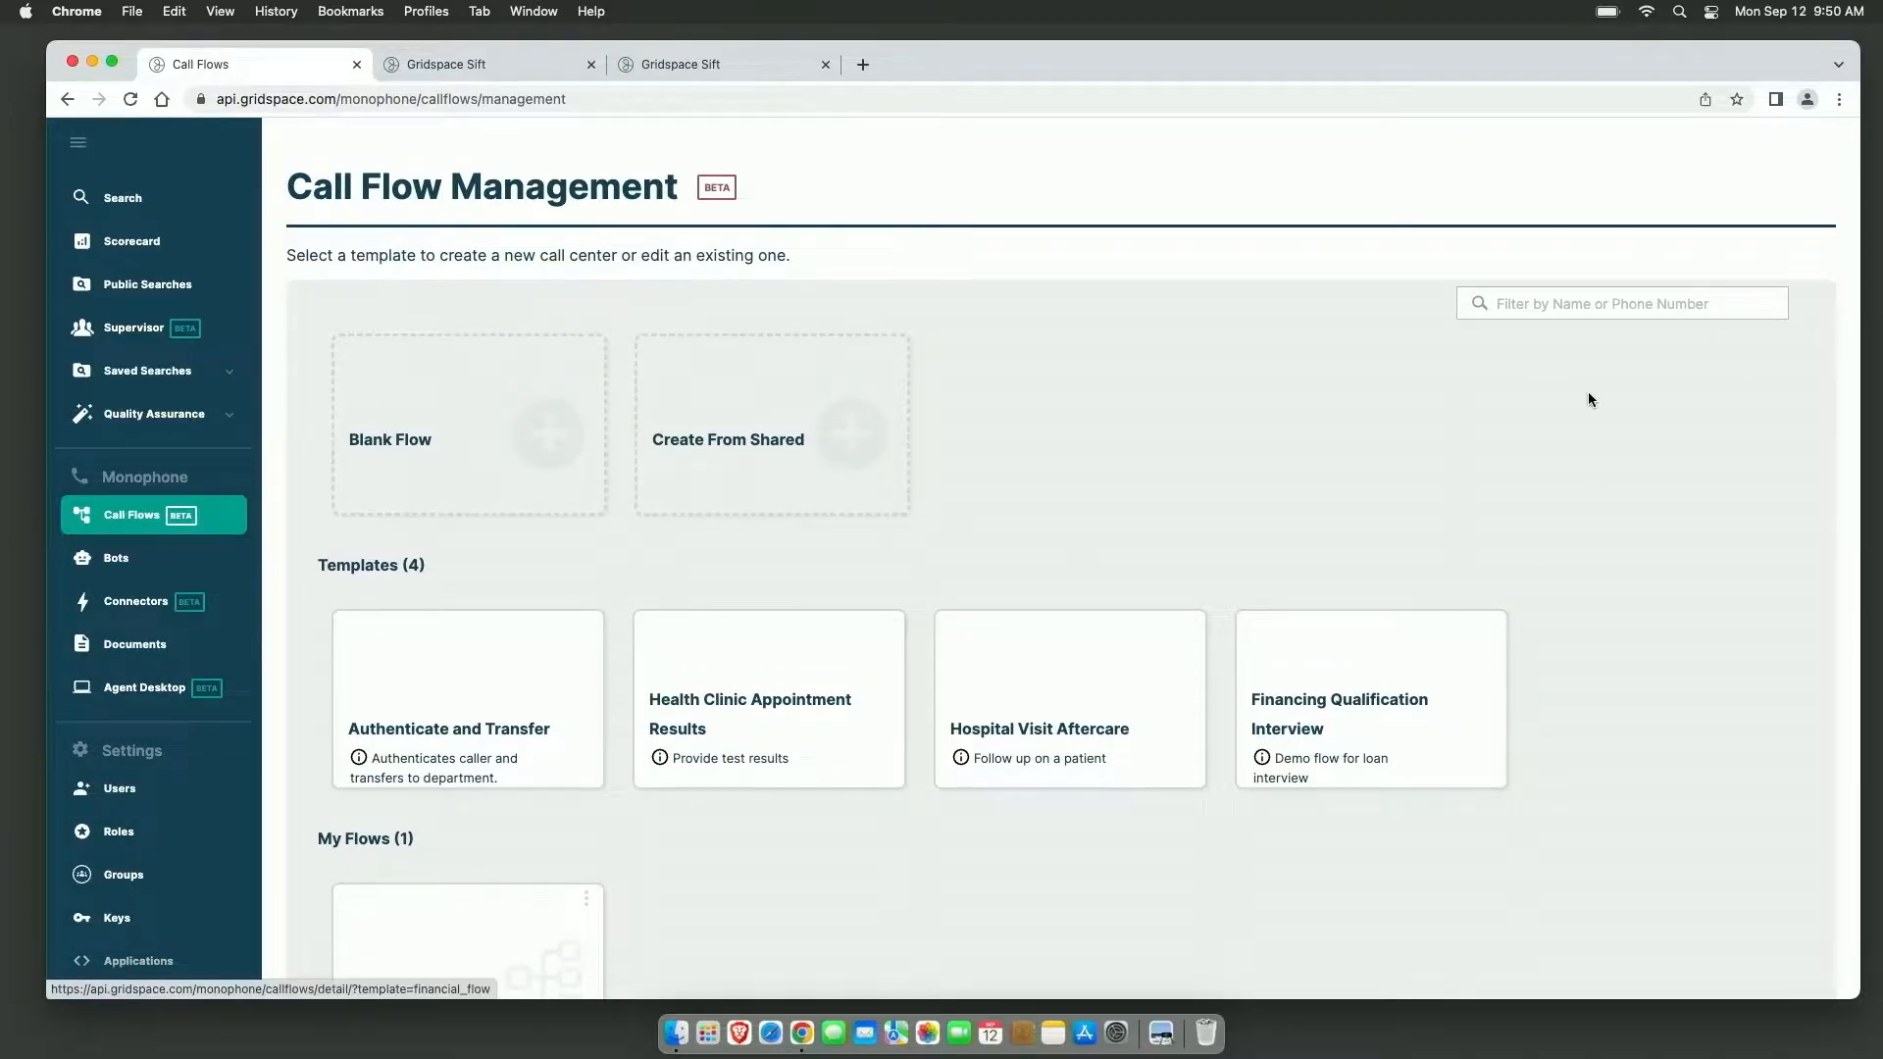
scroll("down", 3)
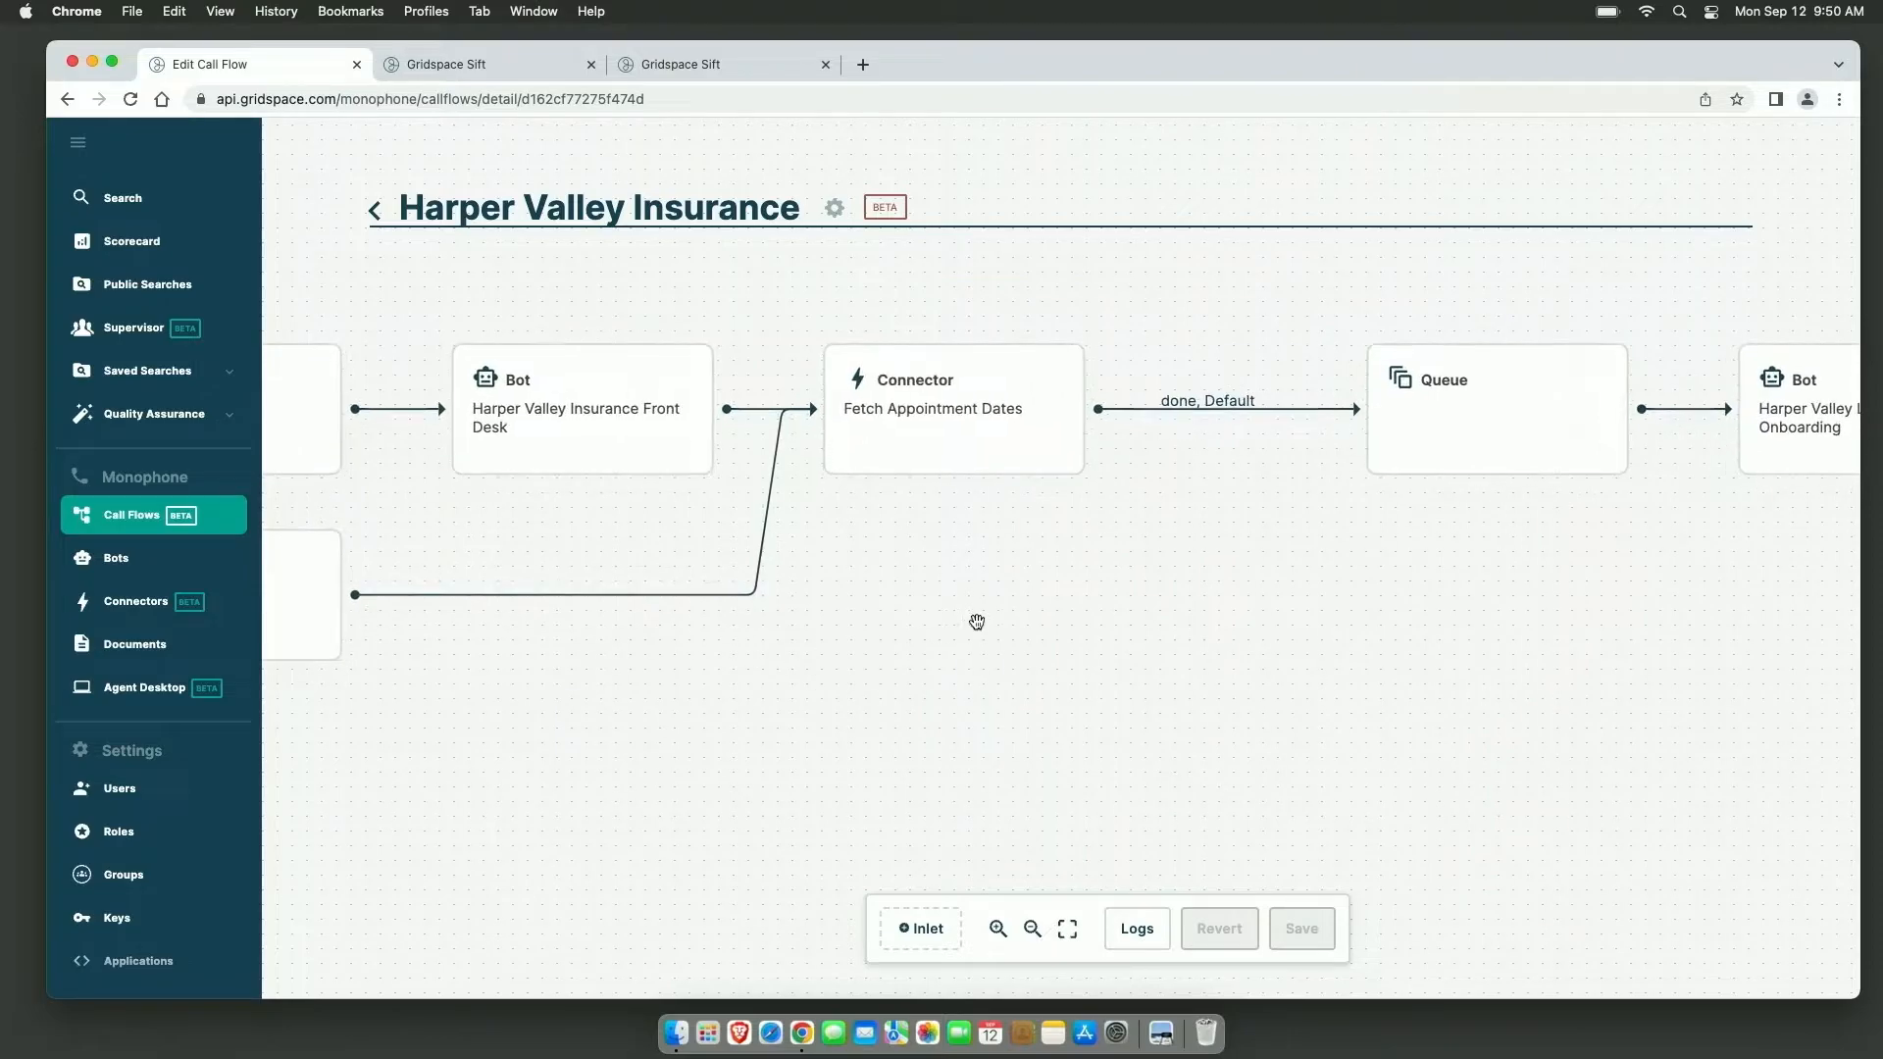
left_click_drag(977, 621, 1052, 614)
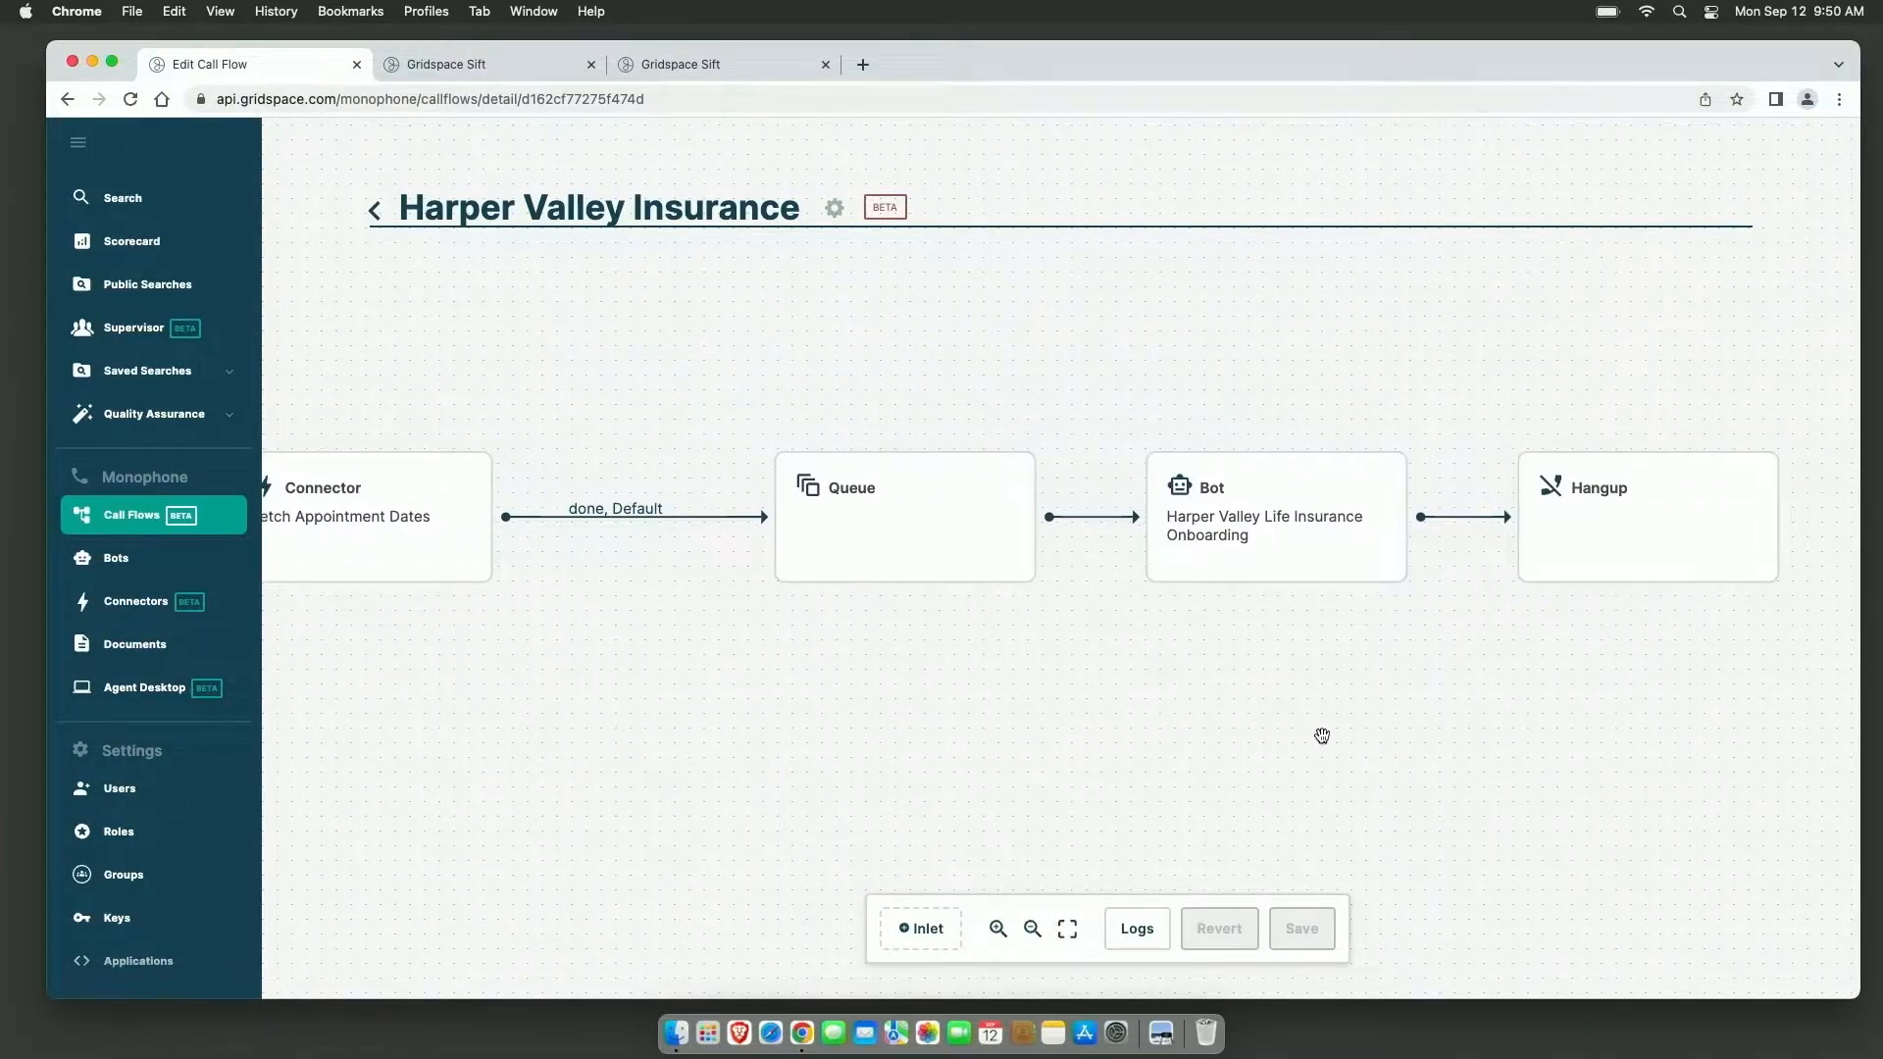
left_click_drag(1321, 734, 1129, 735)
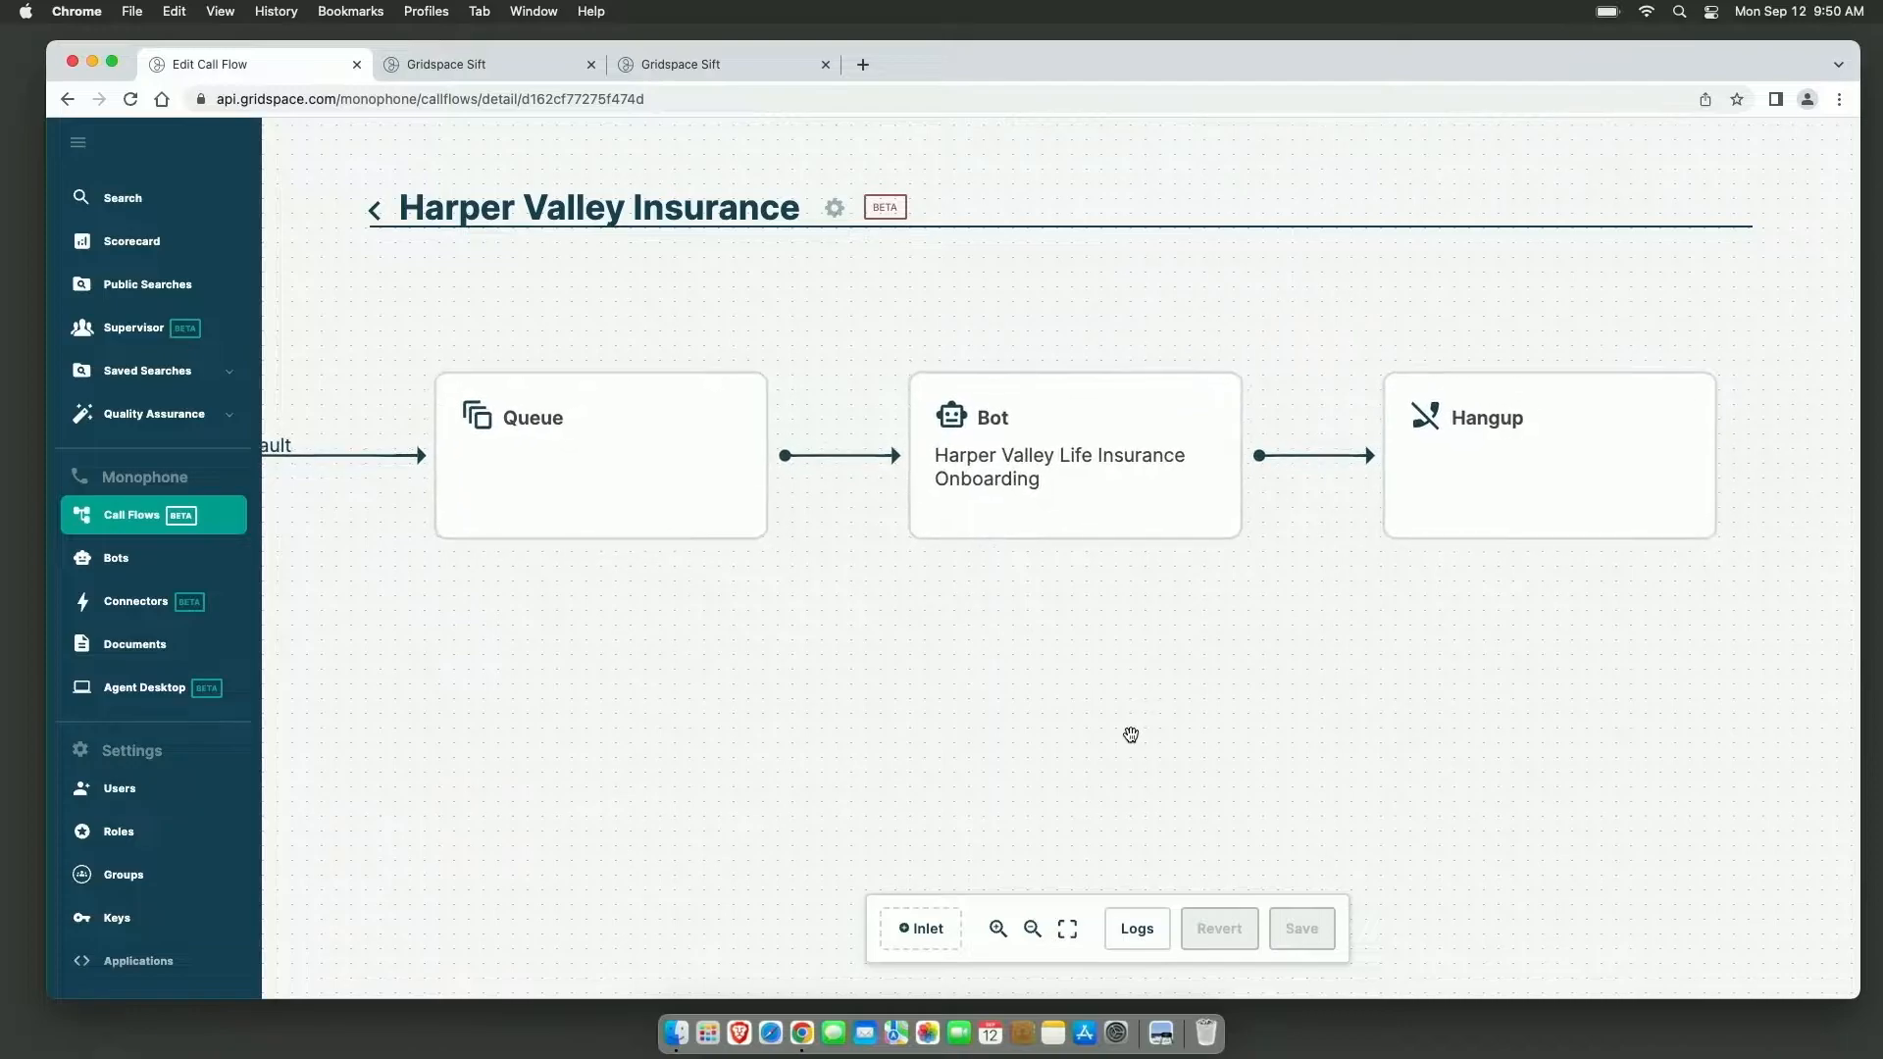
mouse_move(286, 531)
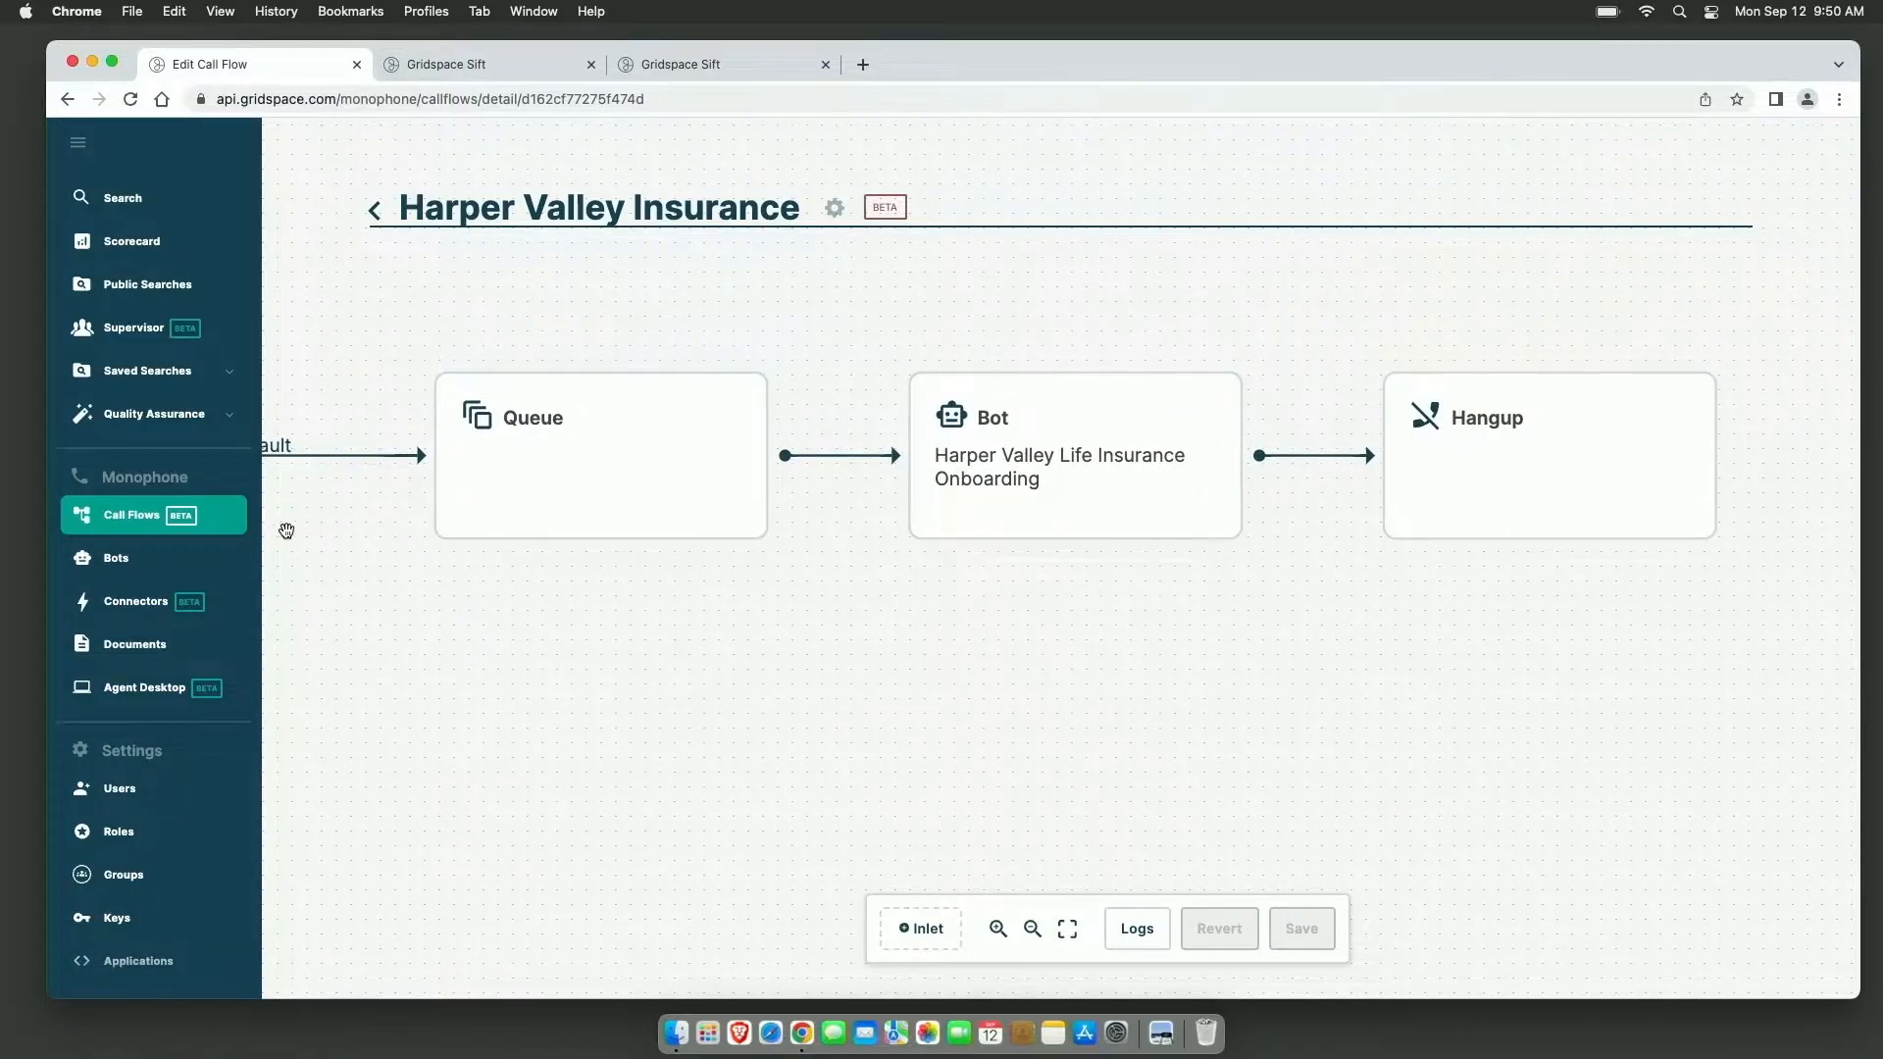
mouse_move(137, 197)
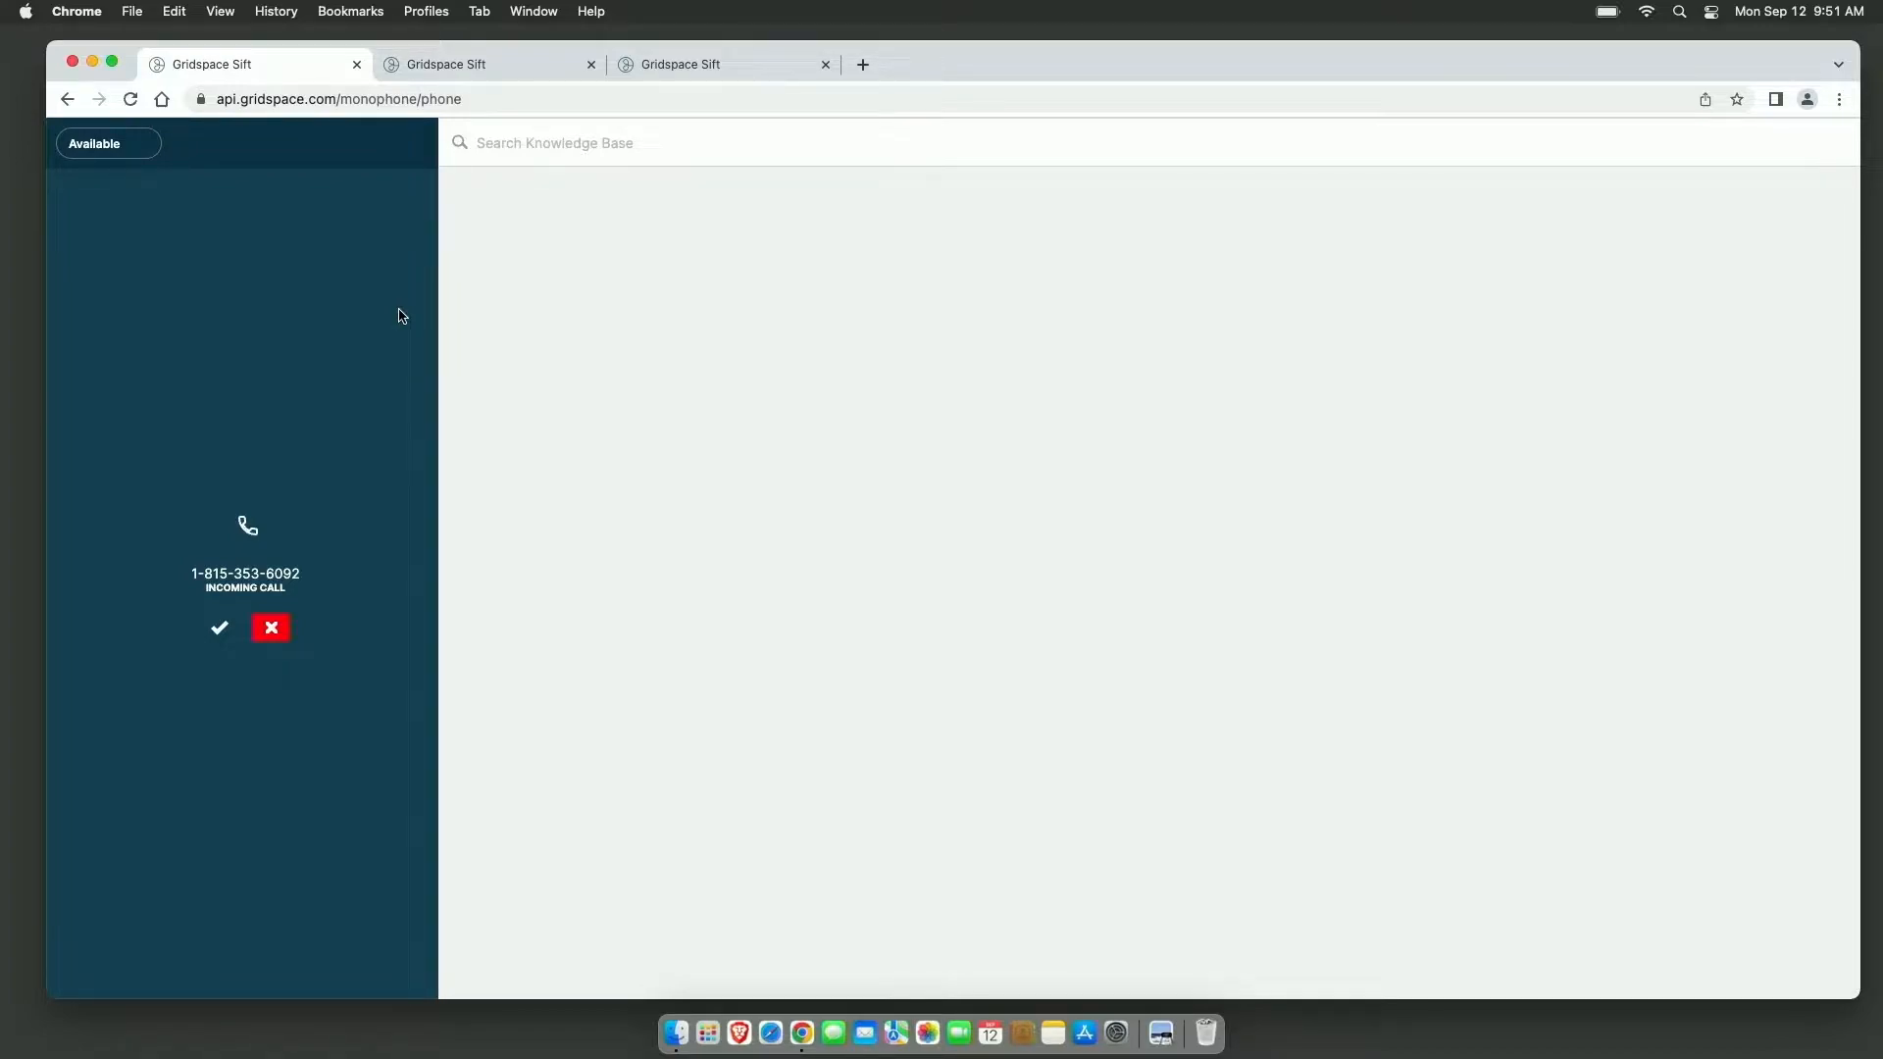
Step: Accept the incoming call with the green check mark
left_click(219, 627)
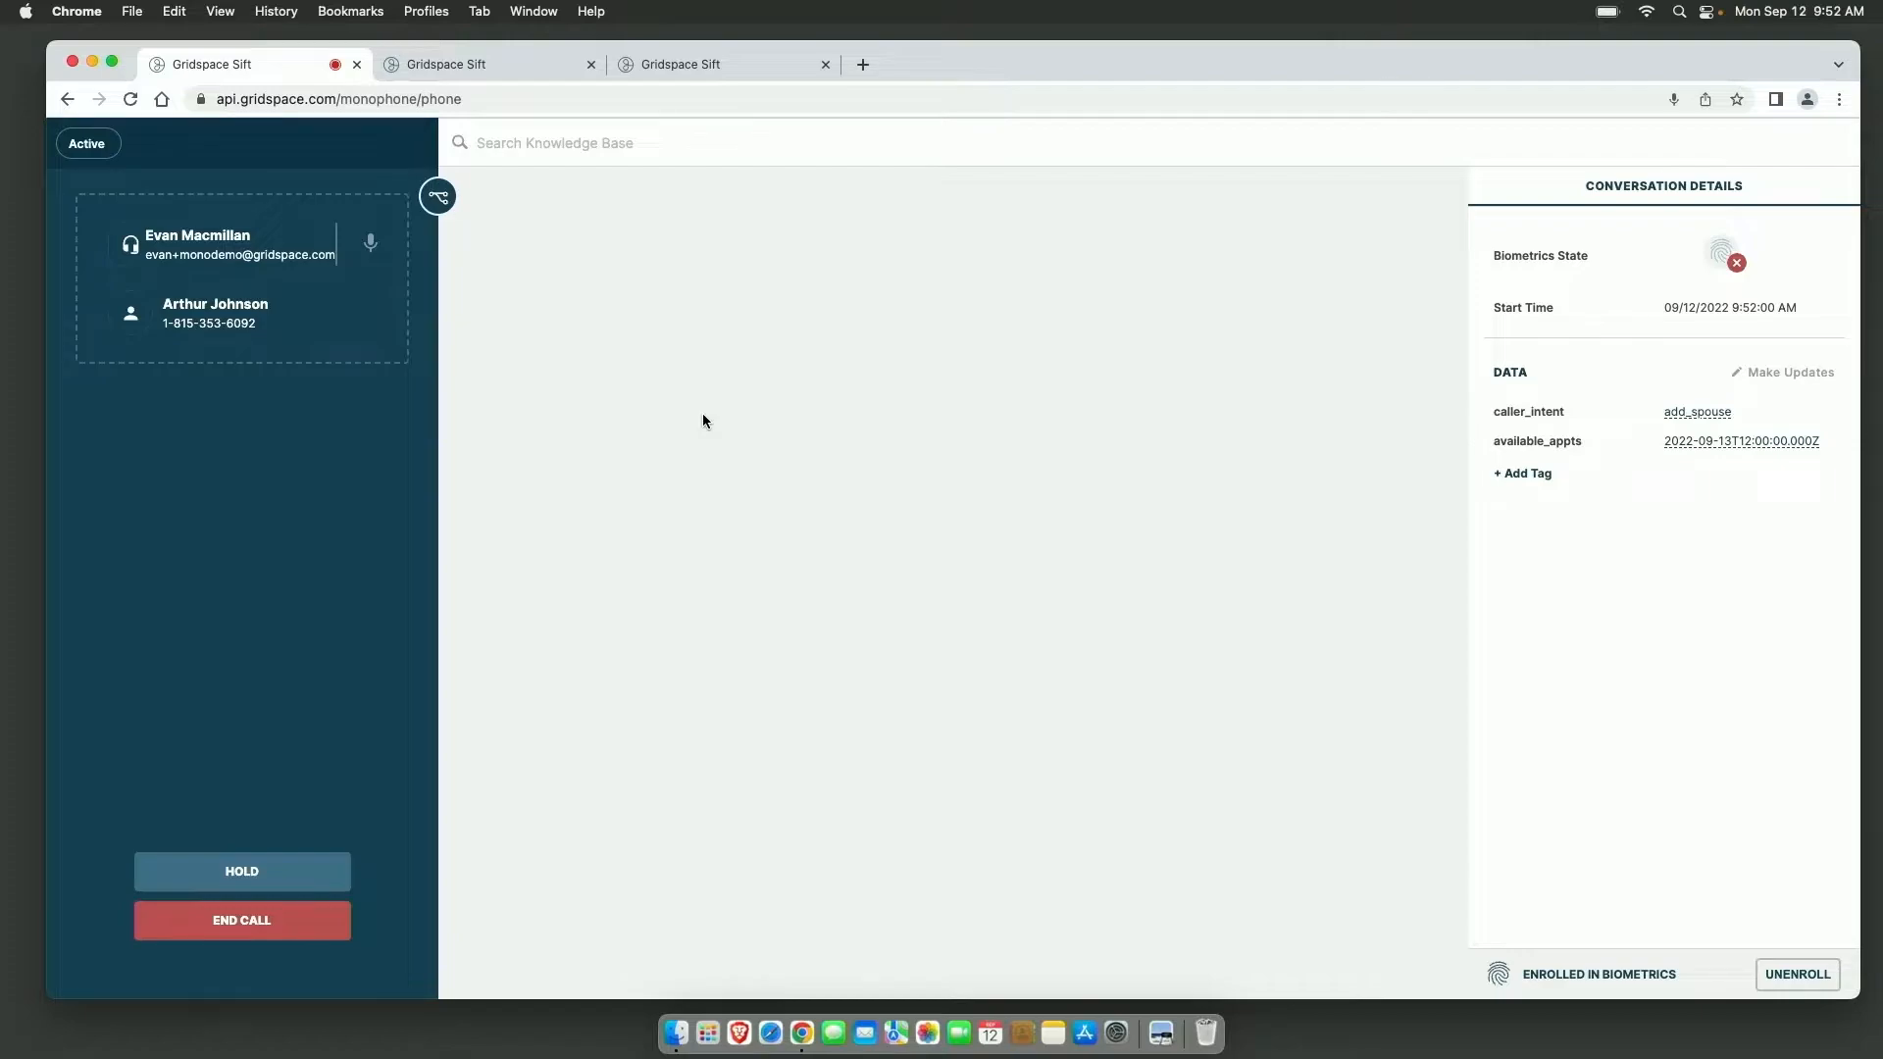
mouse_move(1509, 466)
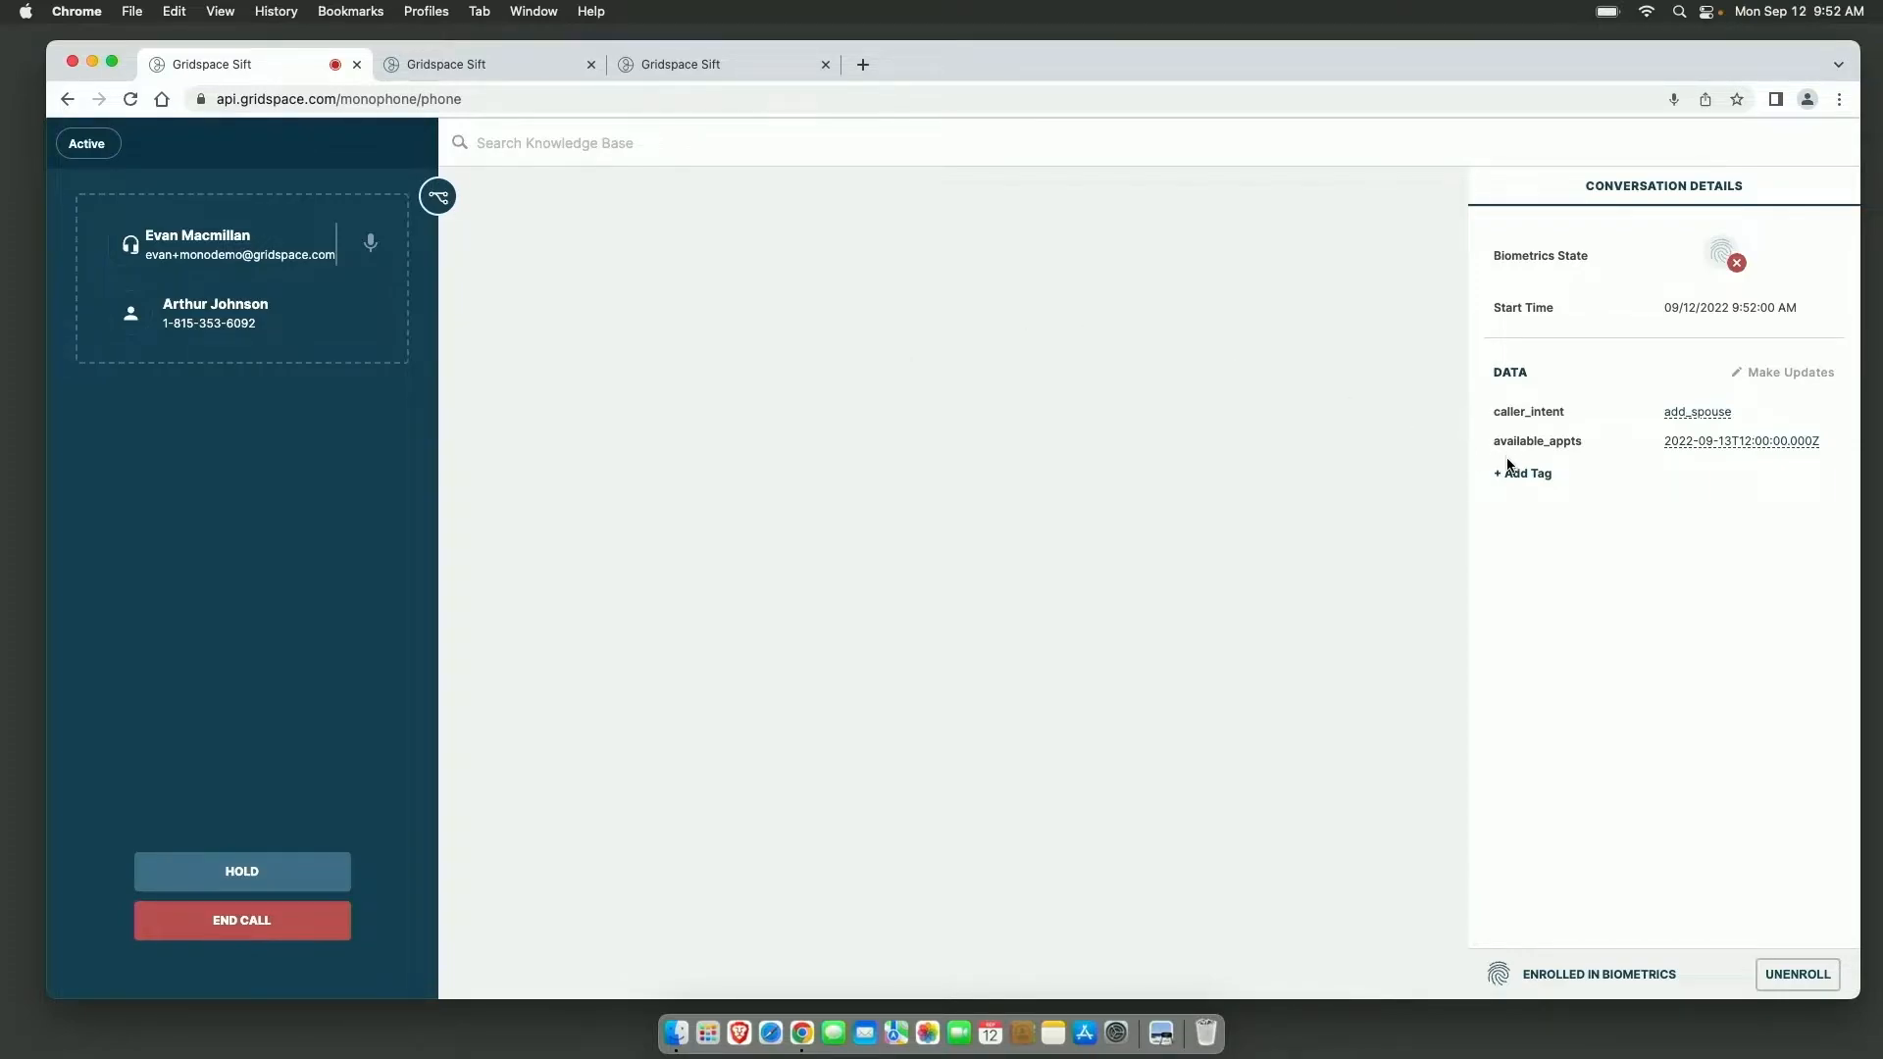
left_click(1521, 472)
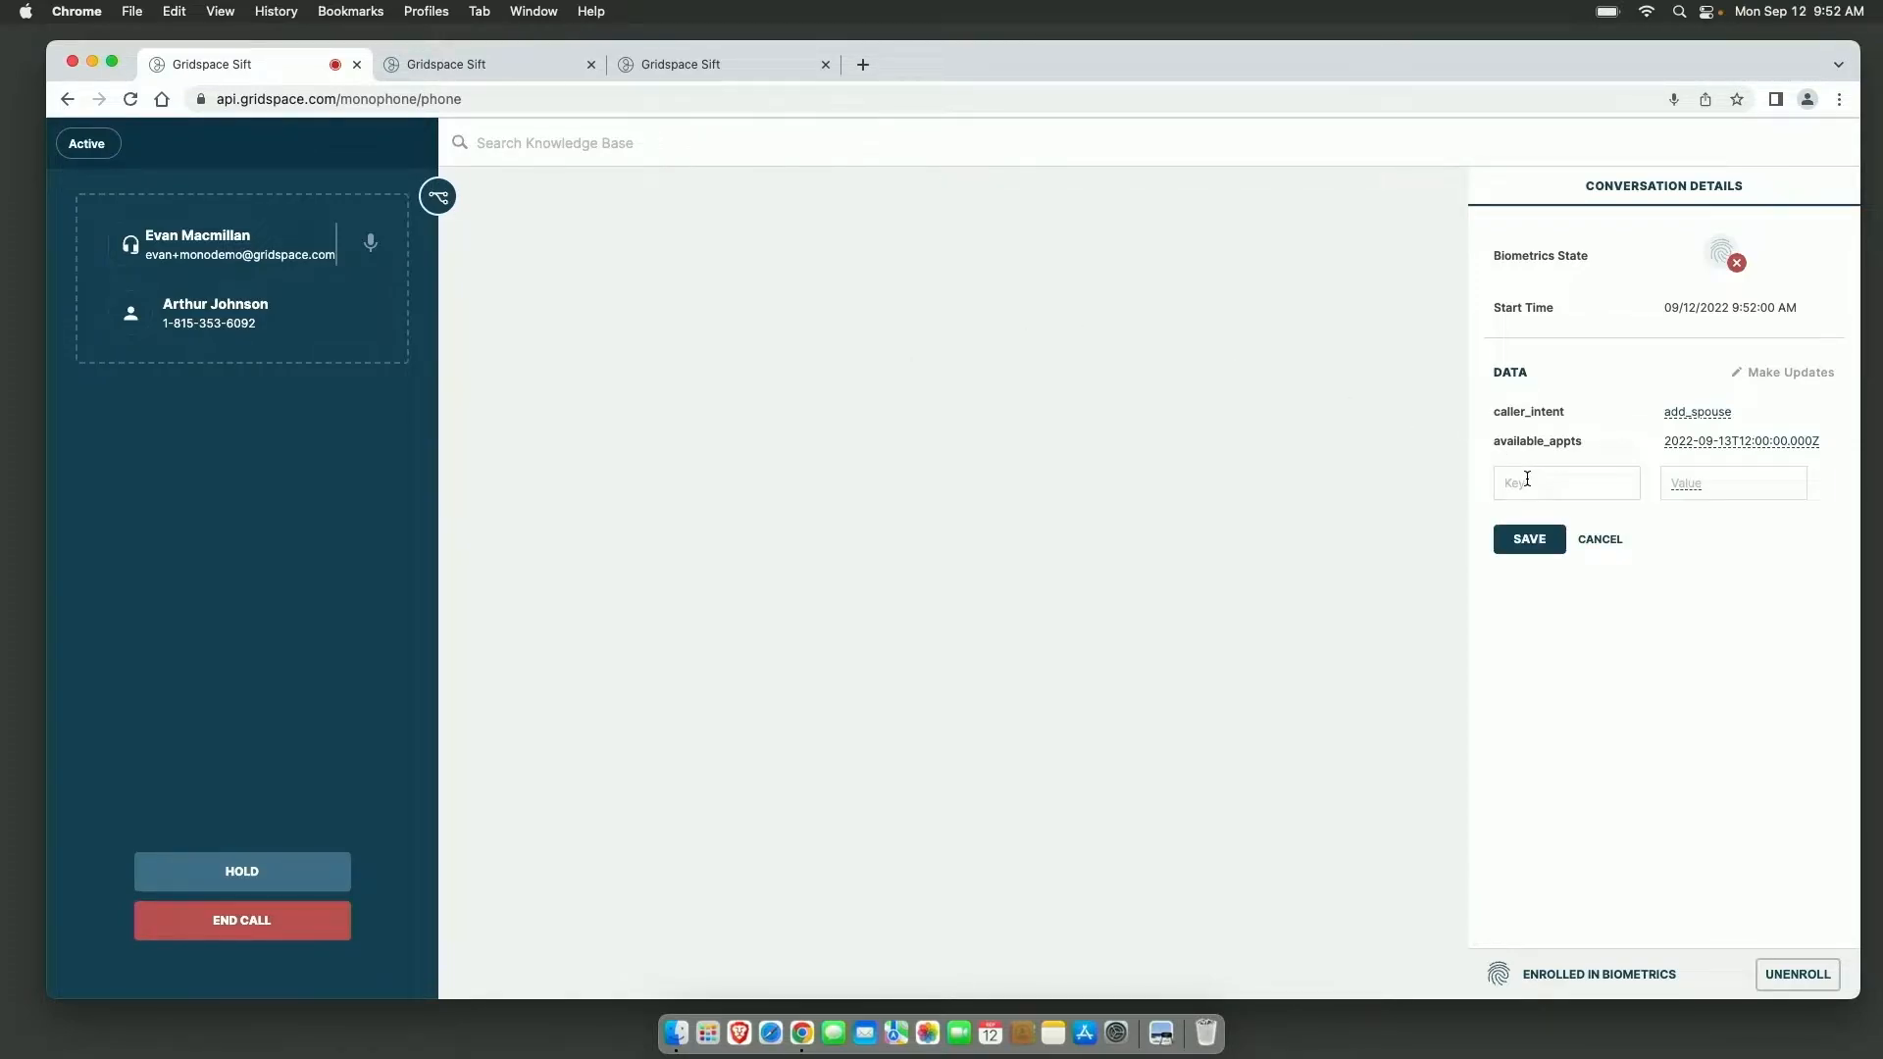
type("Spouse")
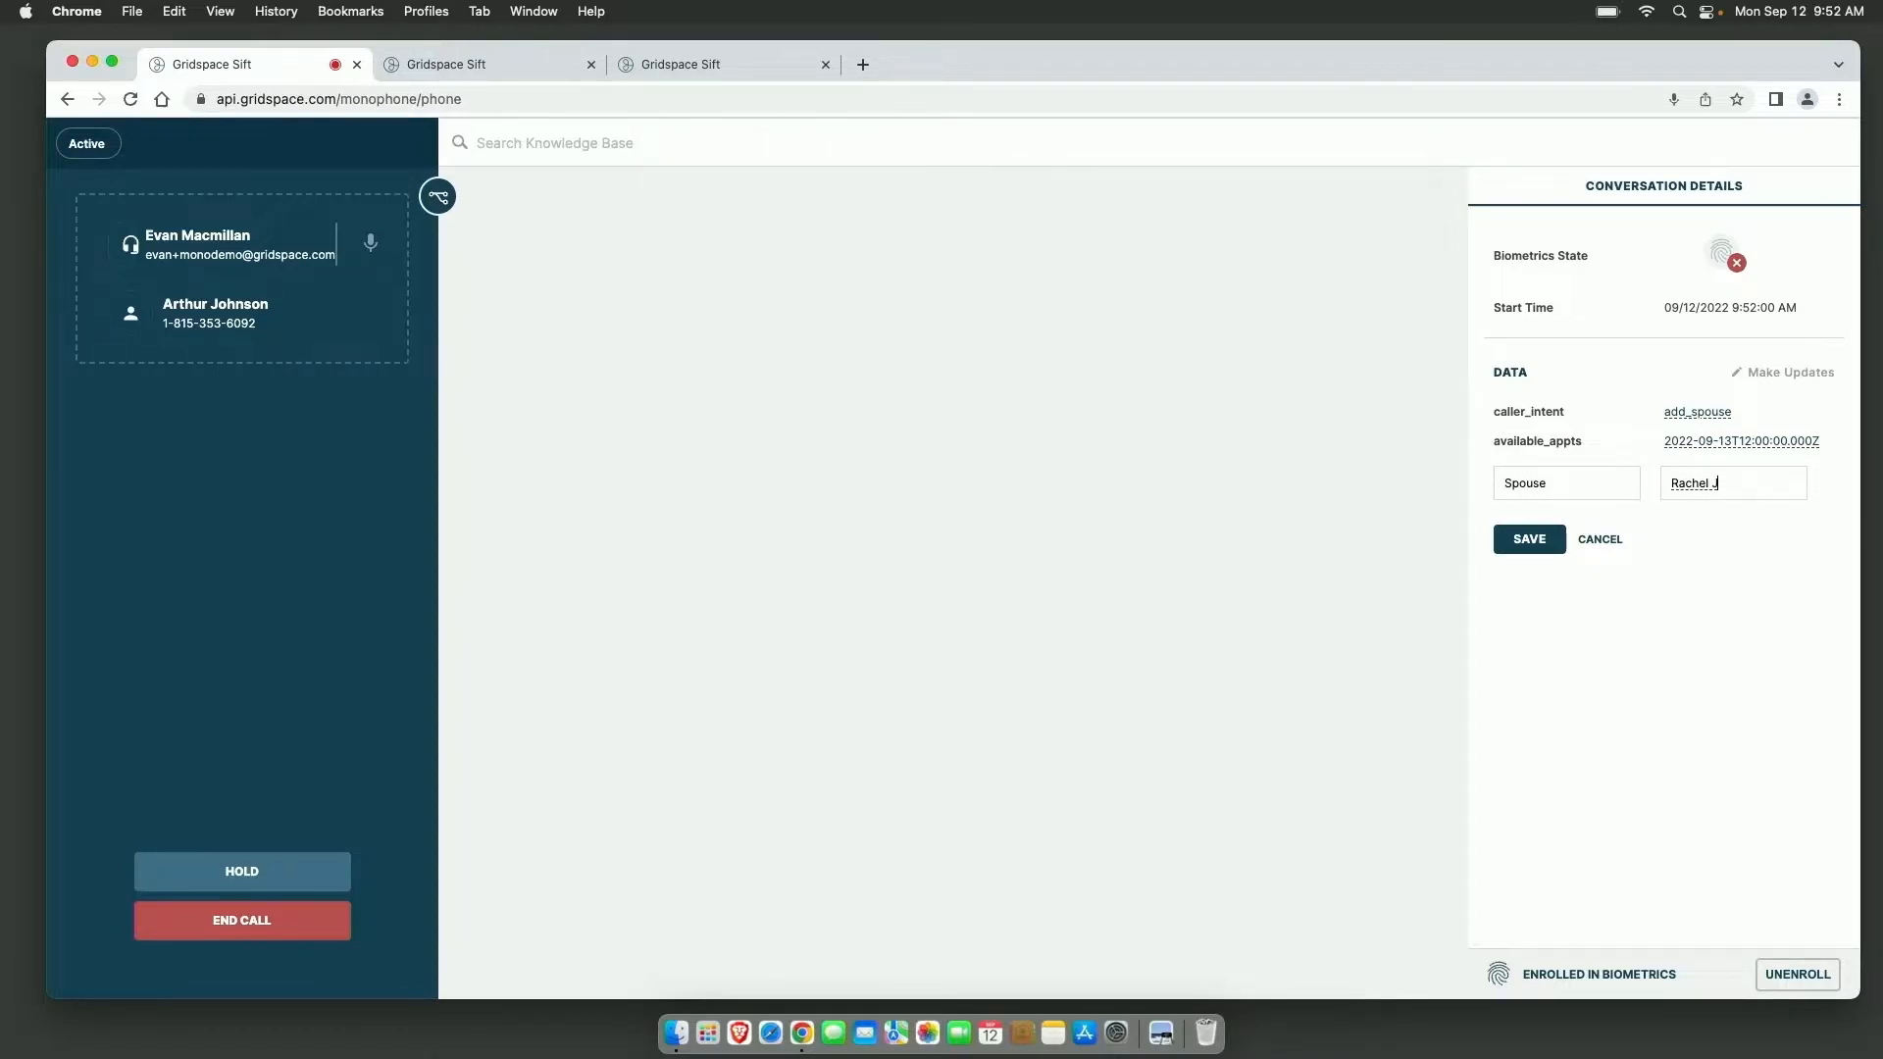
left_click(1528, 538)
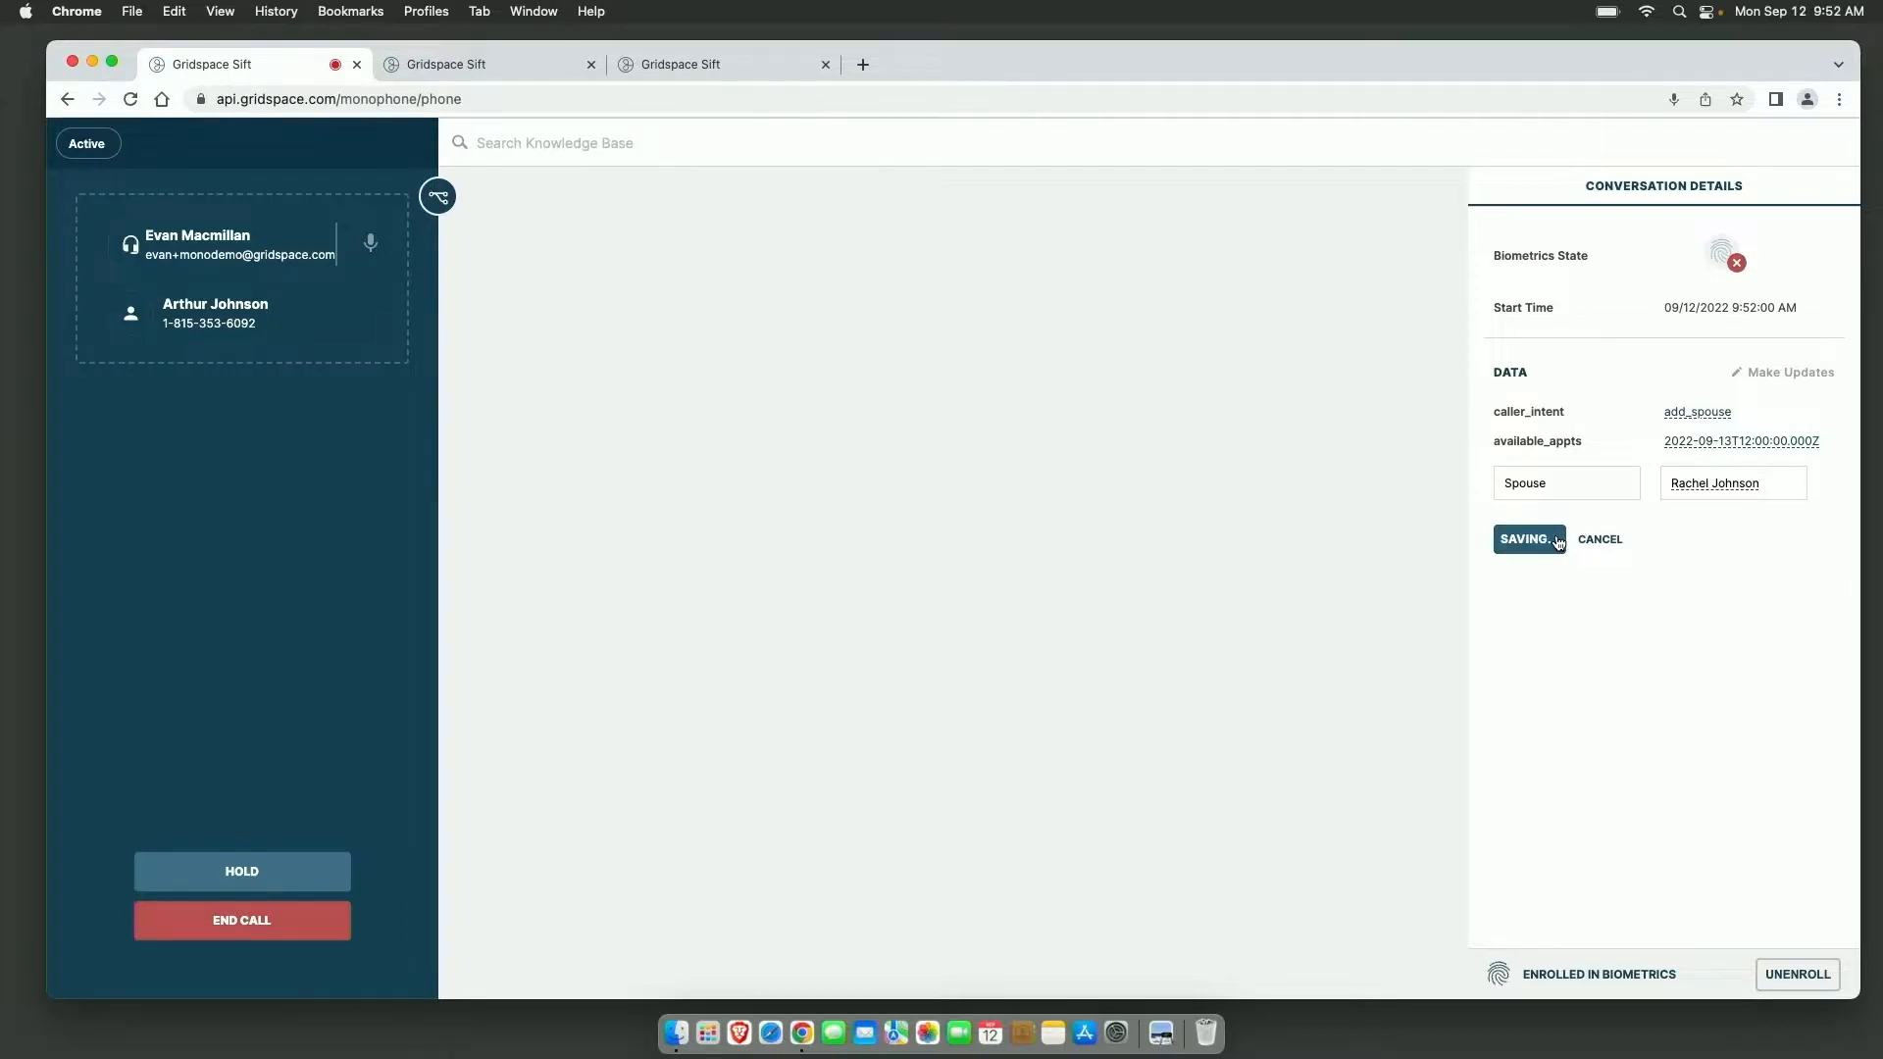
left_click(1528, 538)
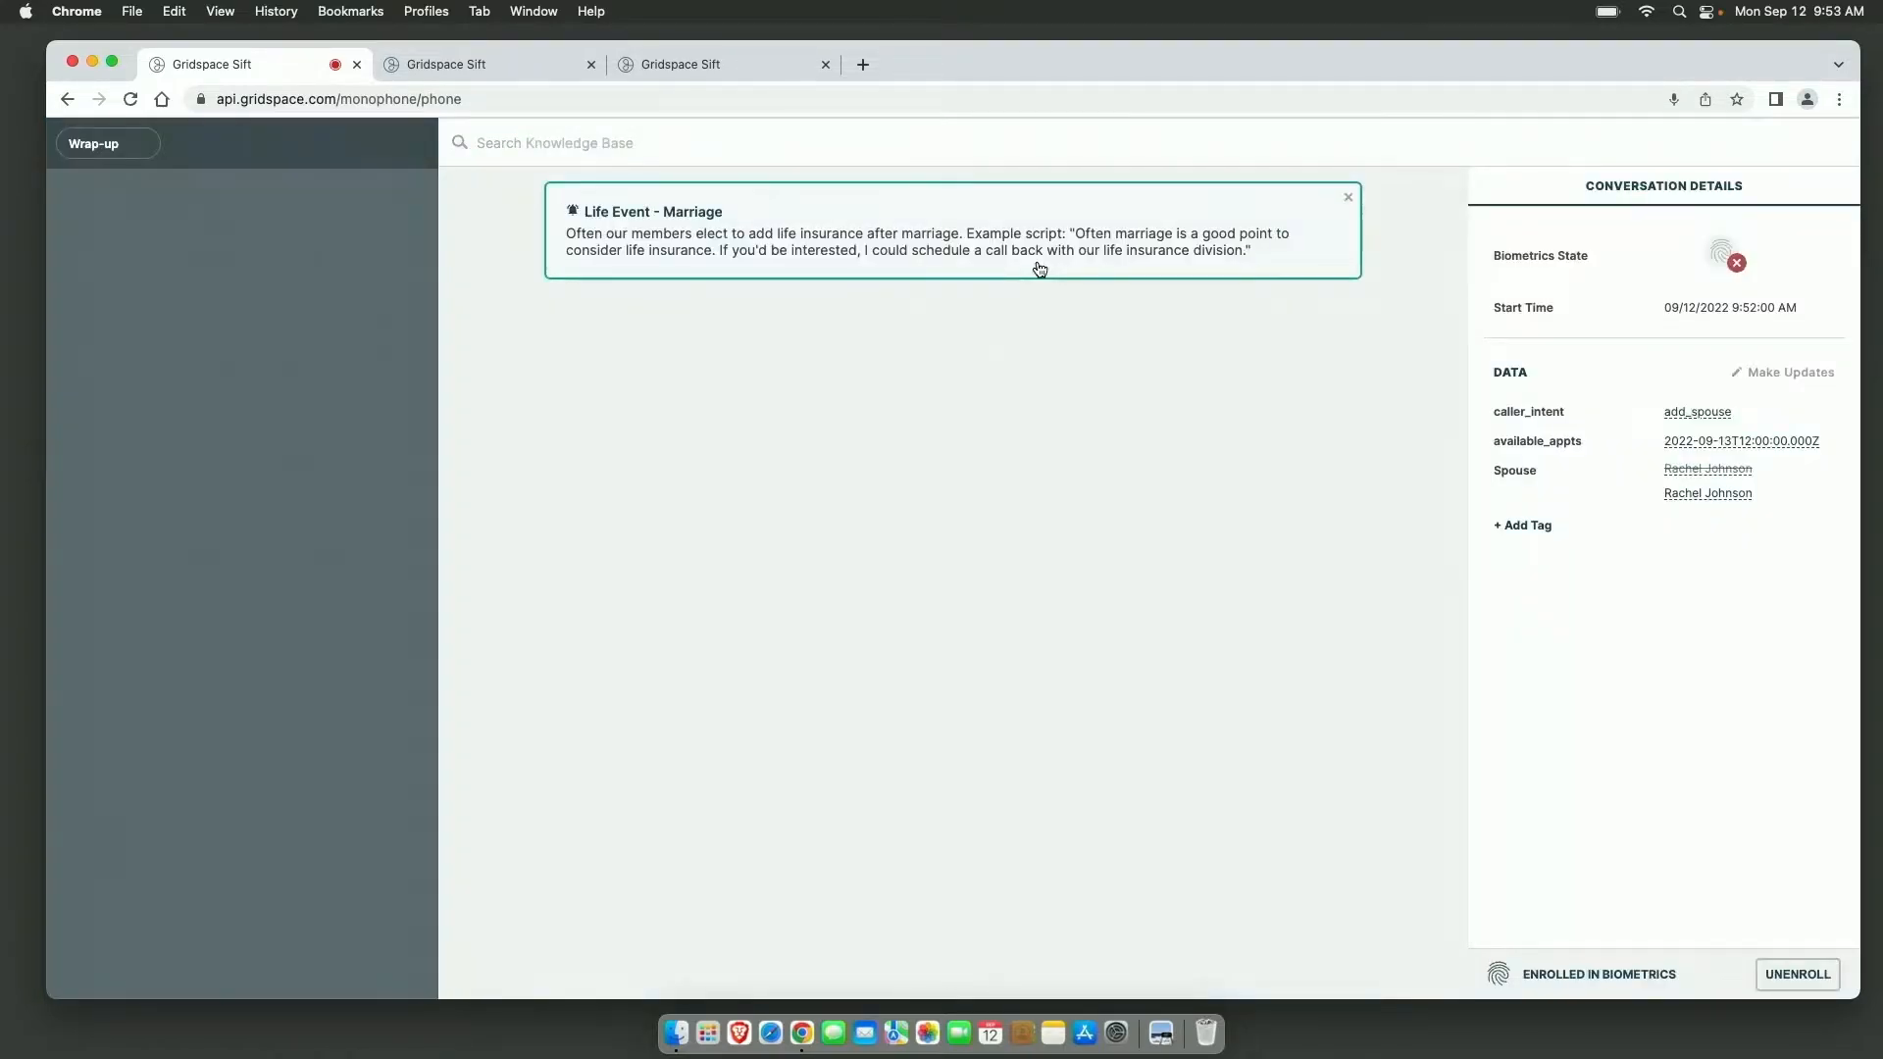
Step: Switch to the second Sift tab showing the Search conversations list
left_click(486, 64)
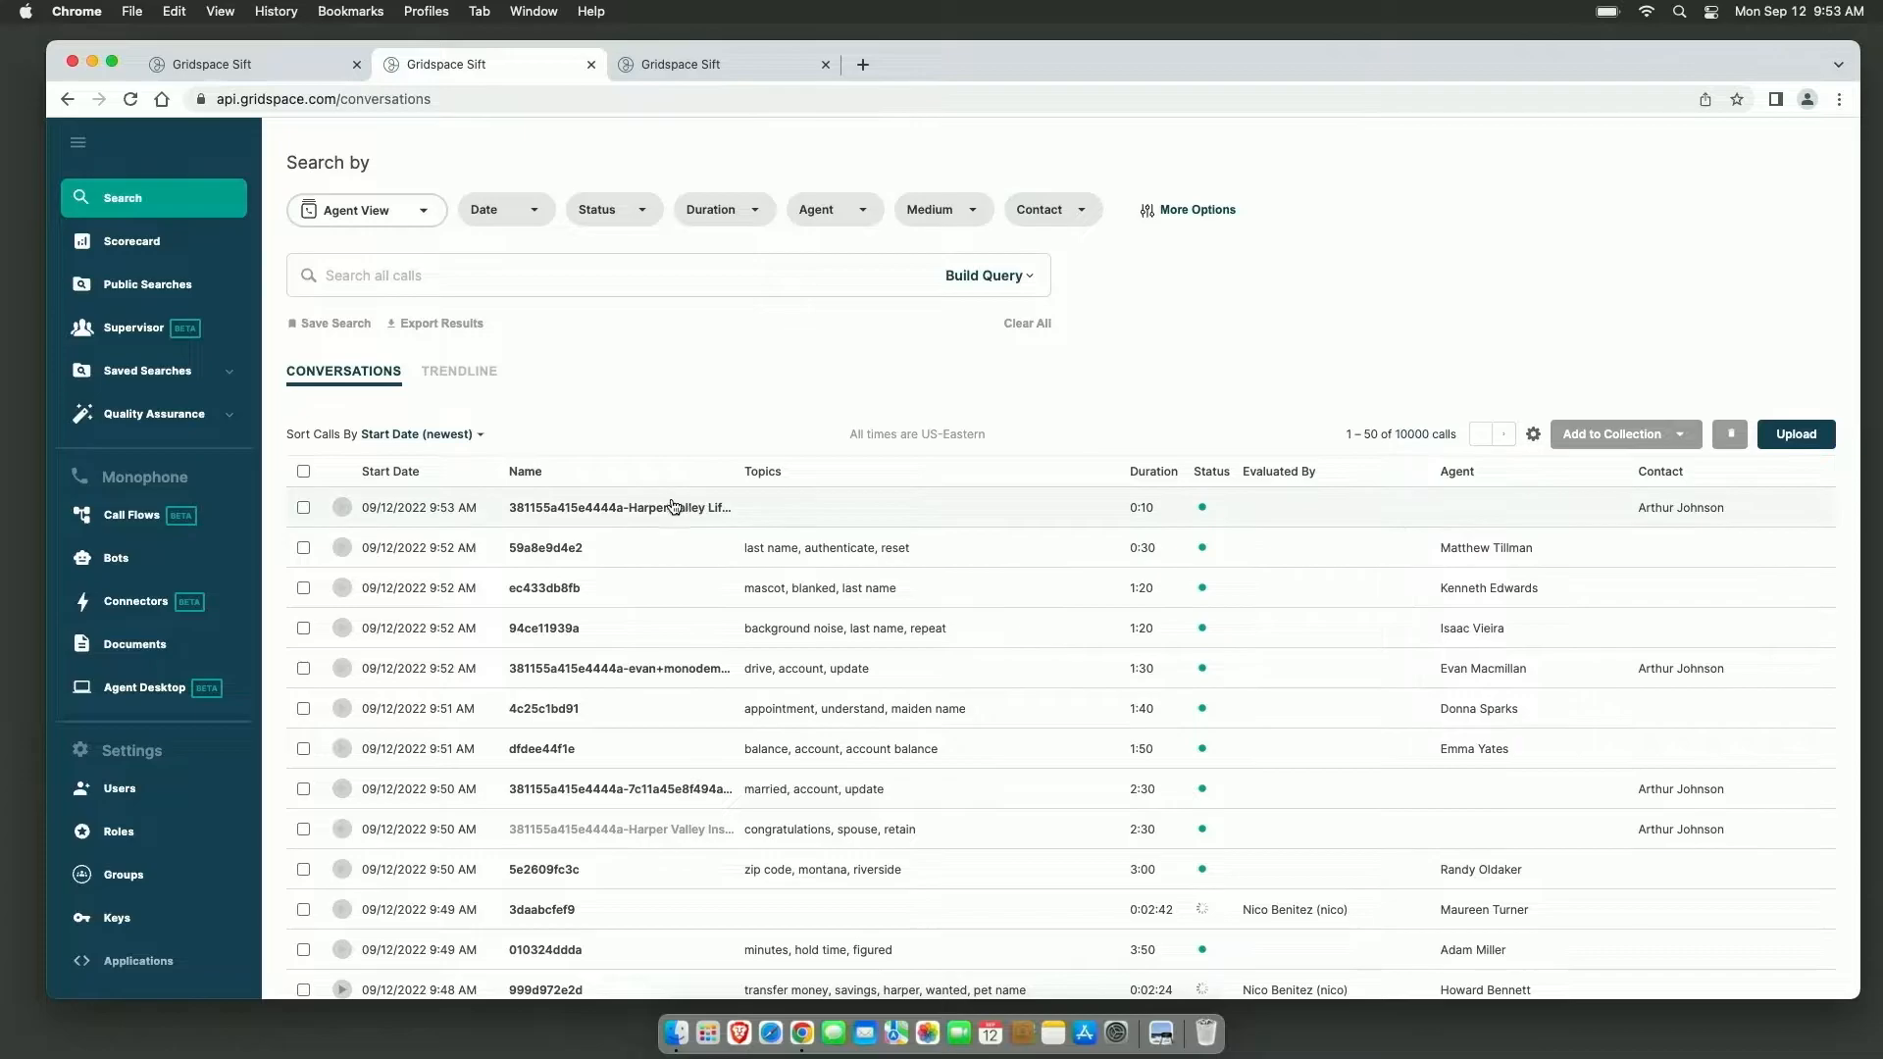
Step: Open the newest call's live transcript, then return toward Search to build a query
left_click(617, 507)
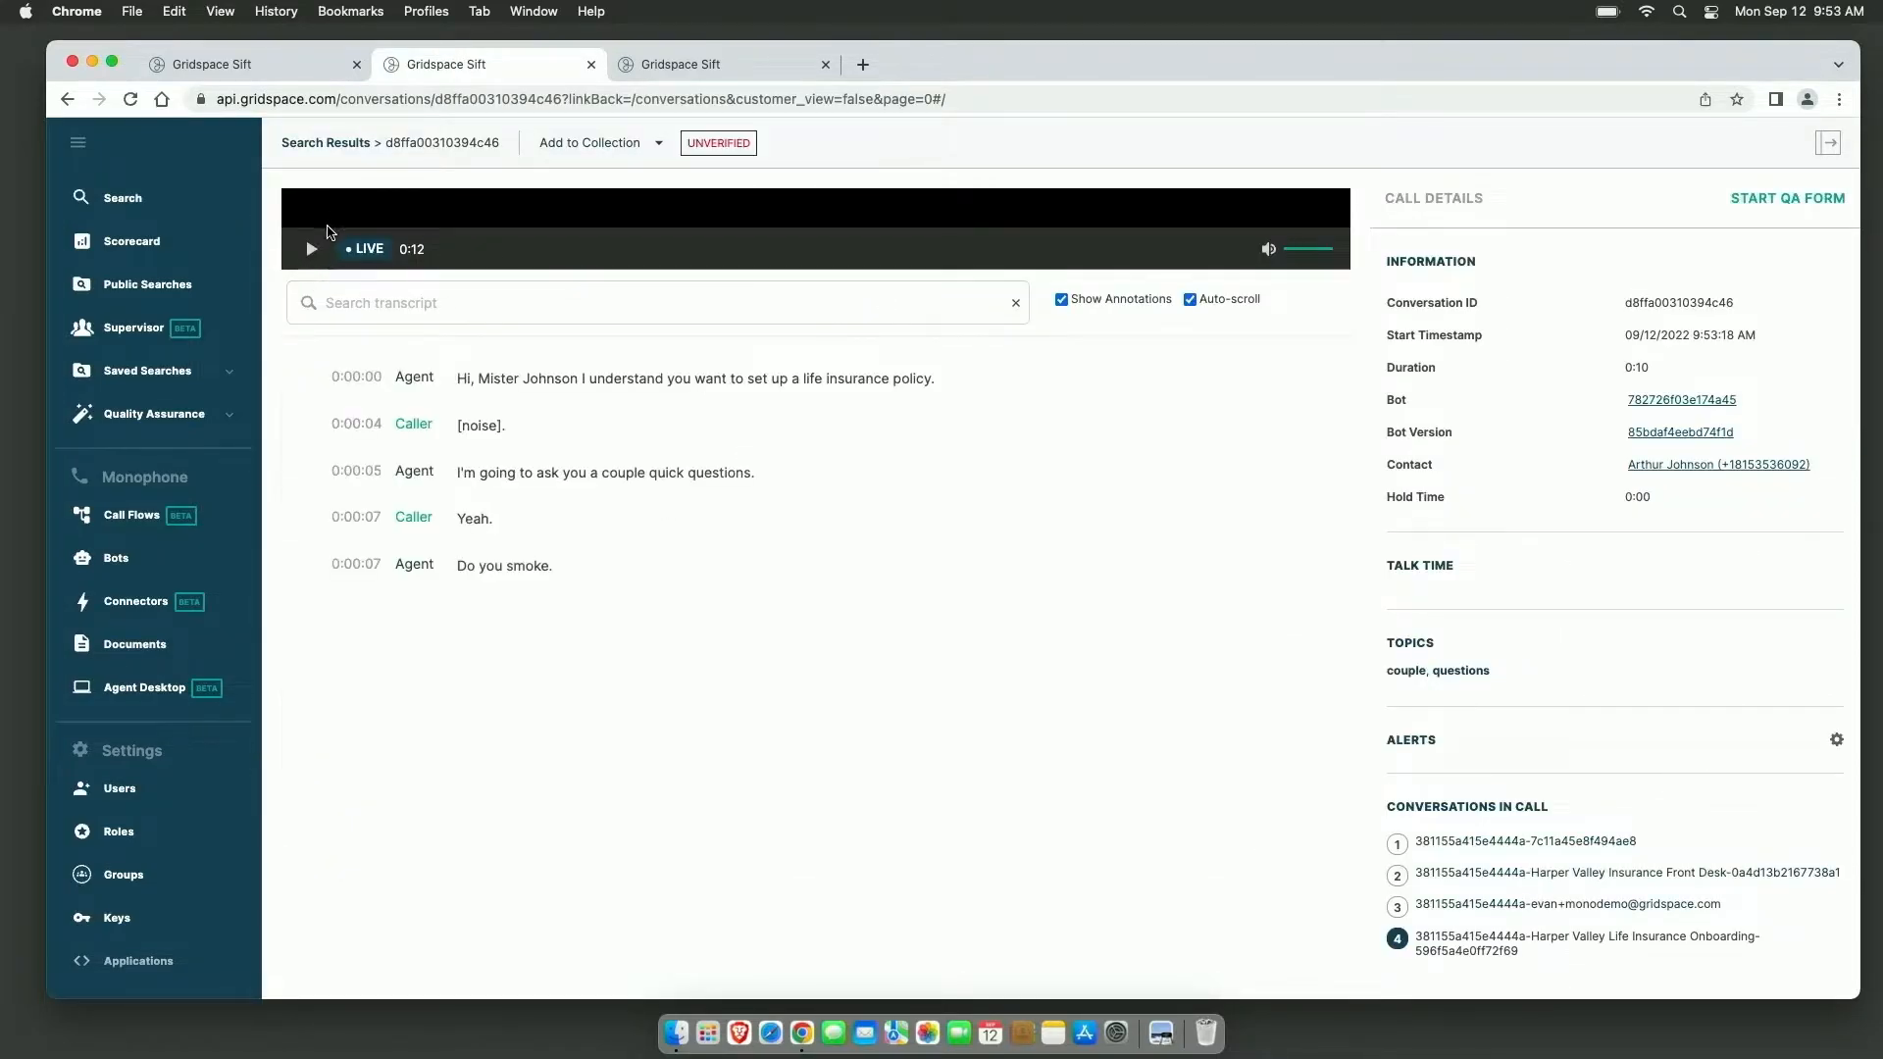
left_click(1060, 298)
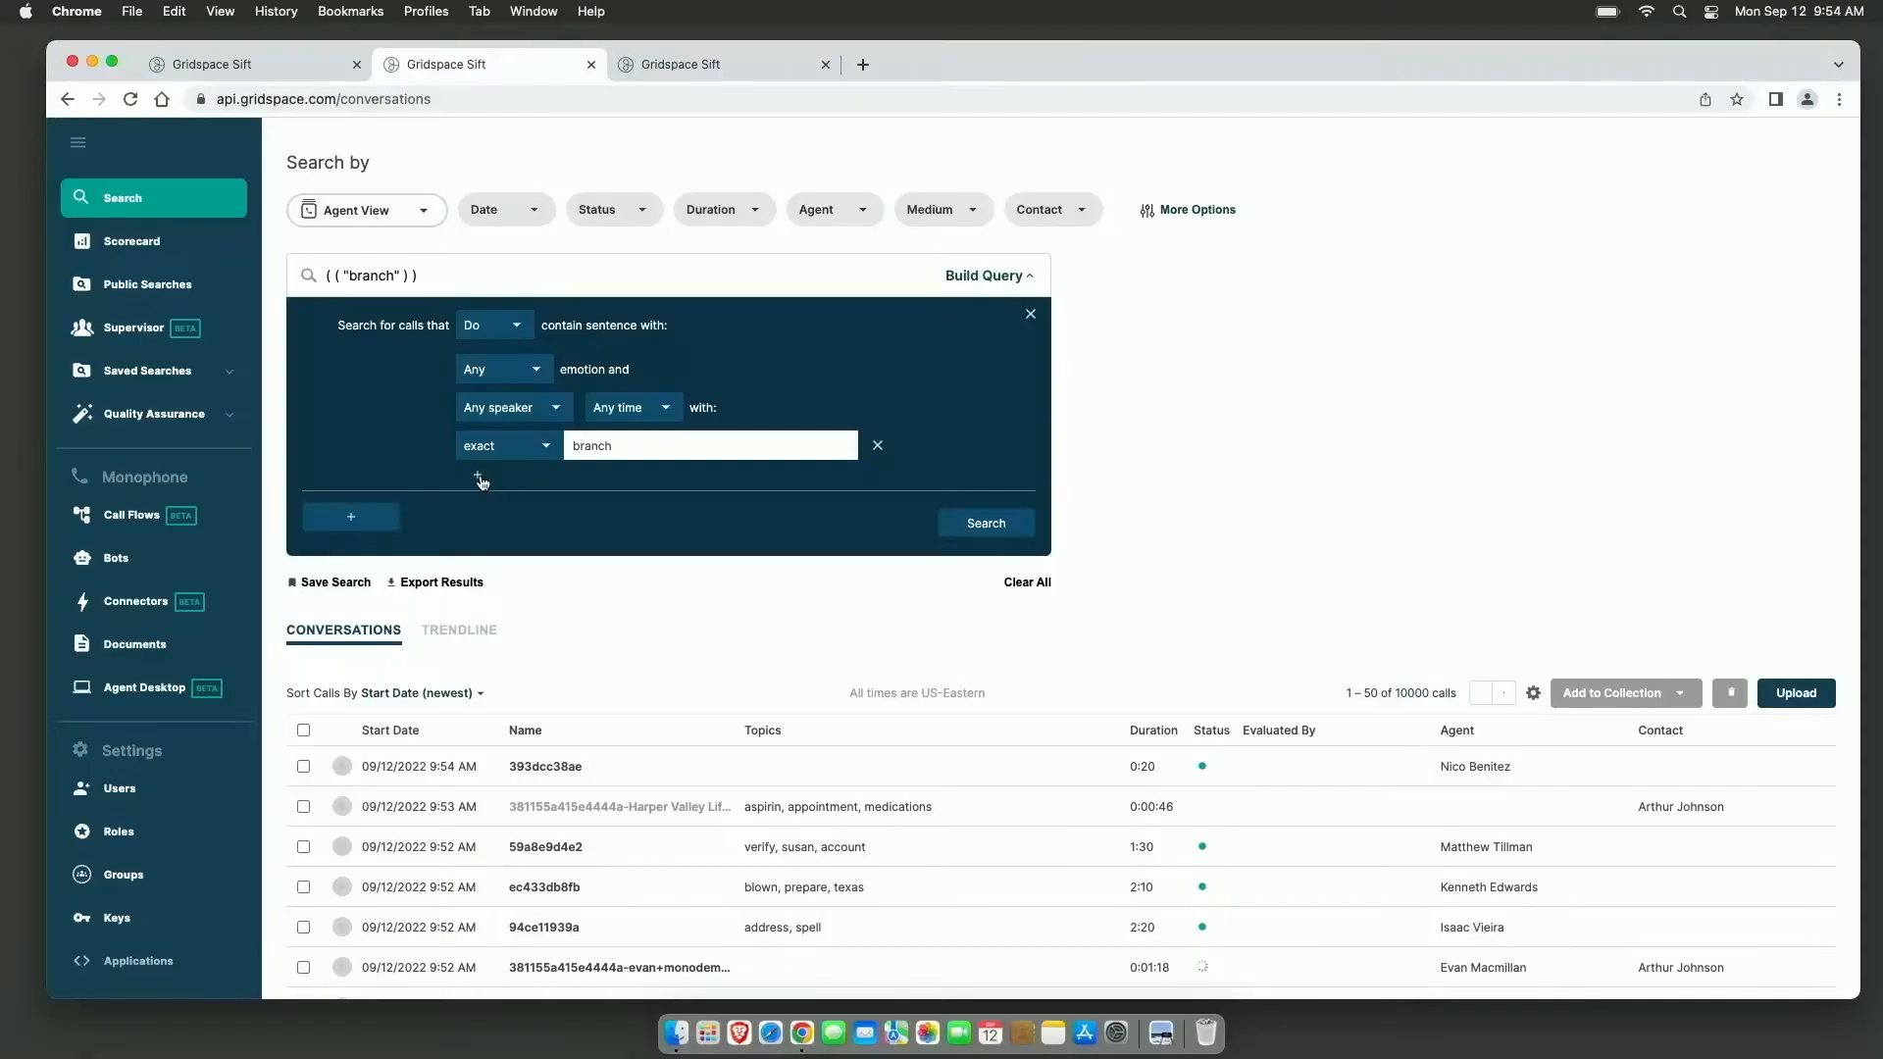
Step: Add 'hours' as a Near term to 'branch' and run the search
type("h")
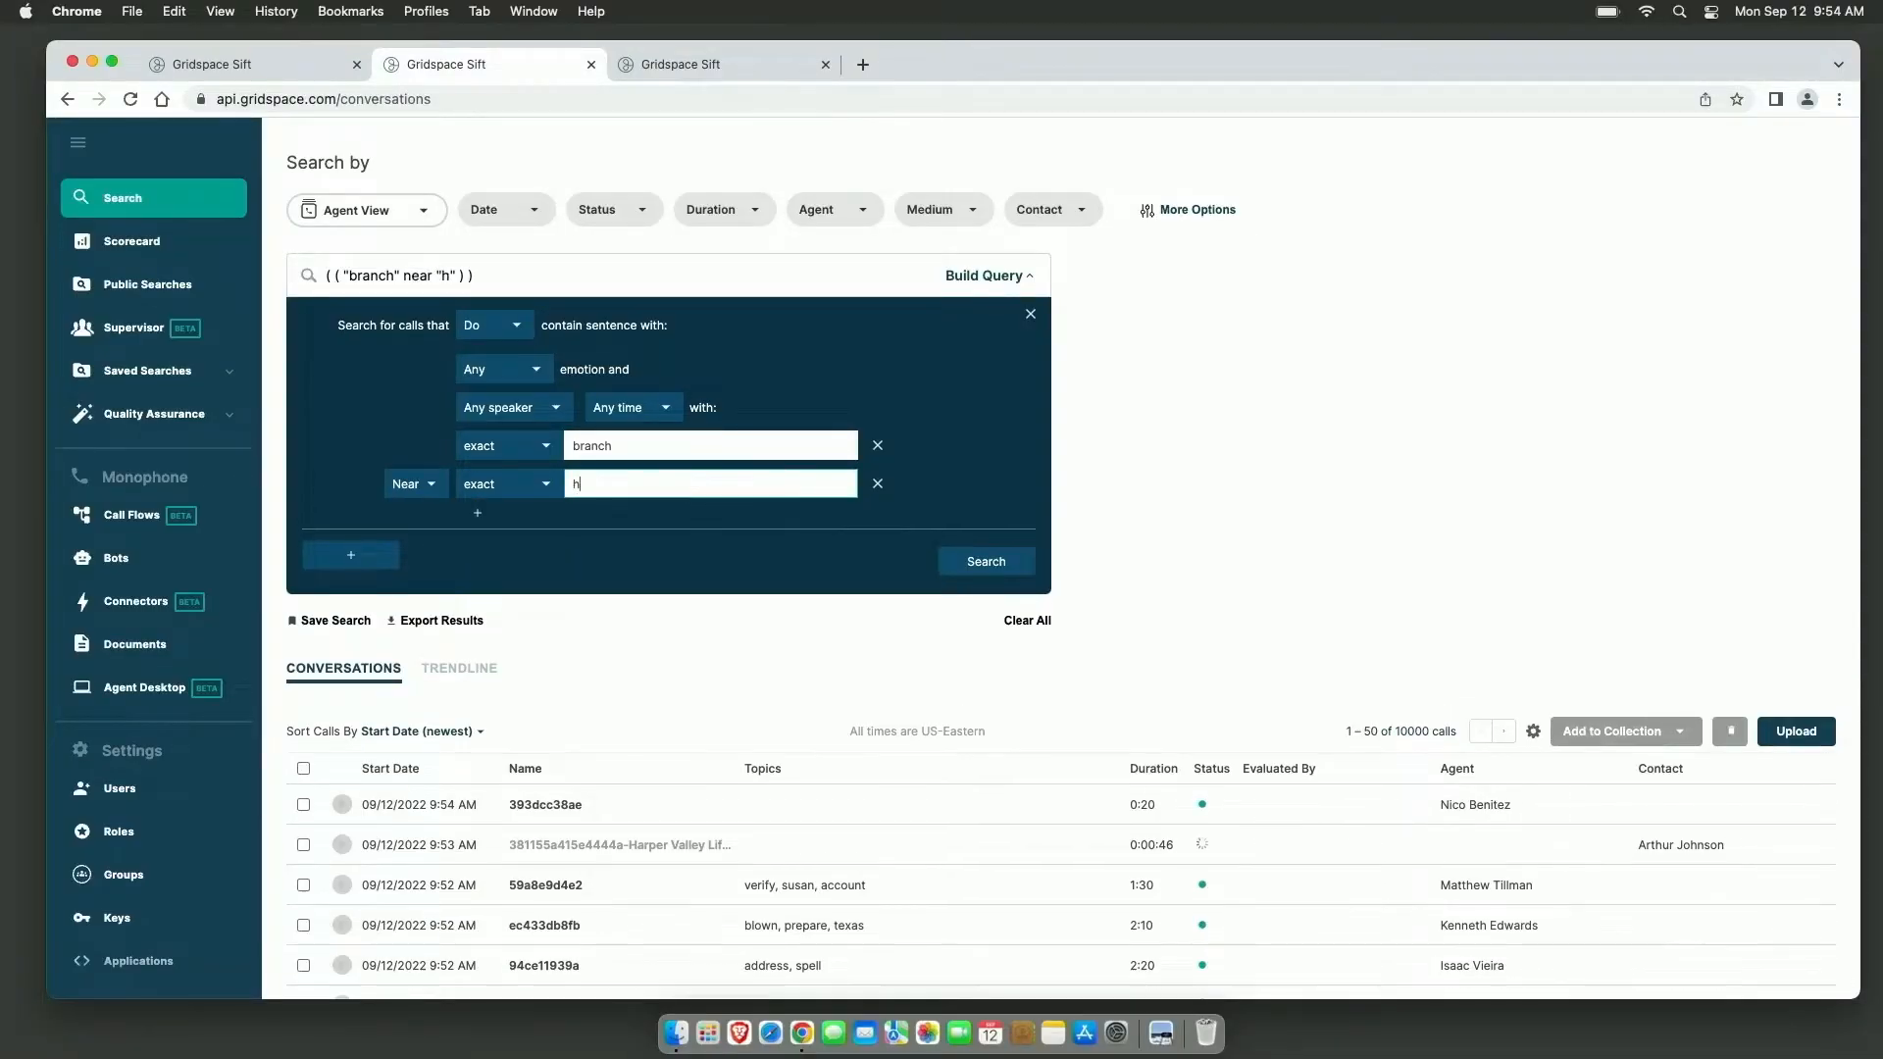
type("ours")
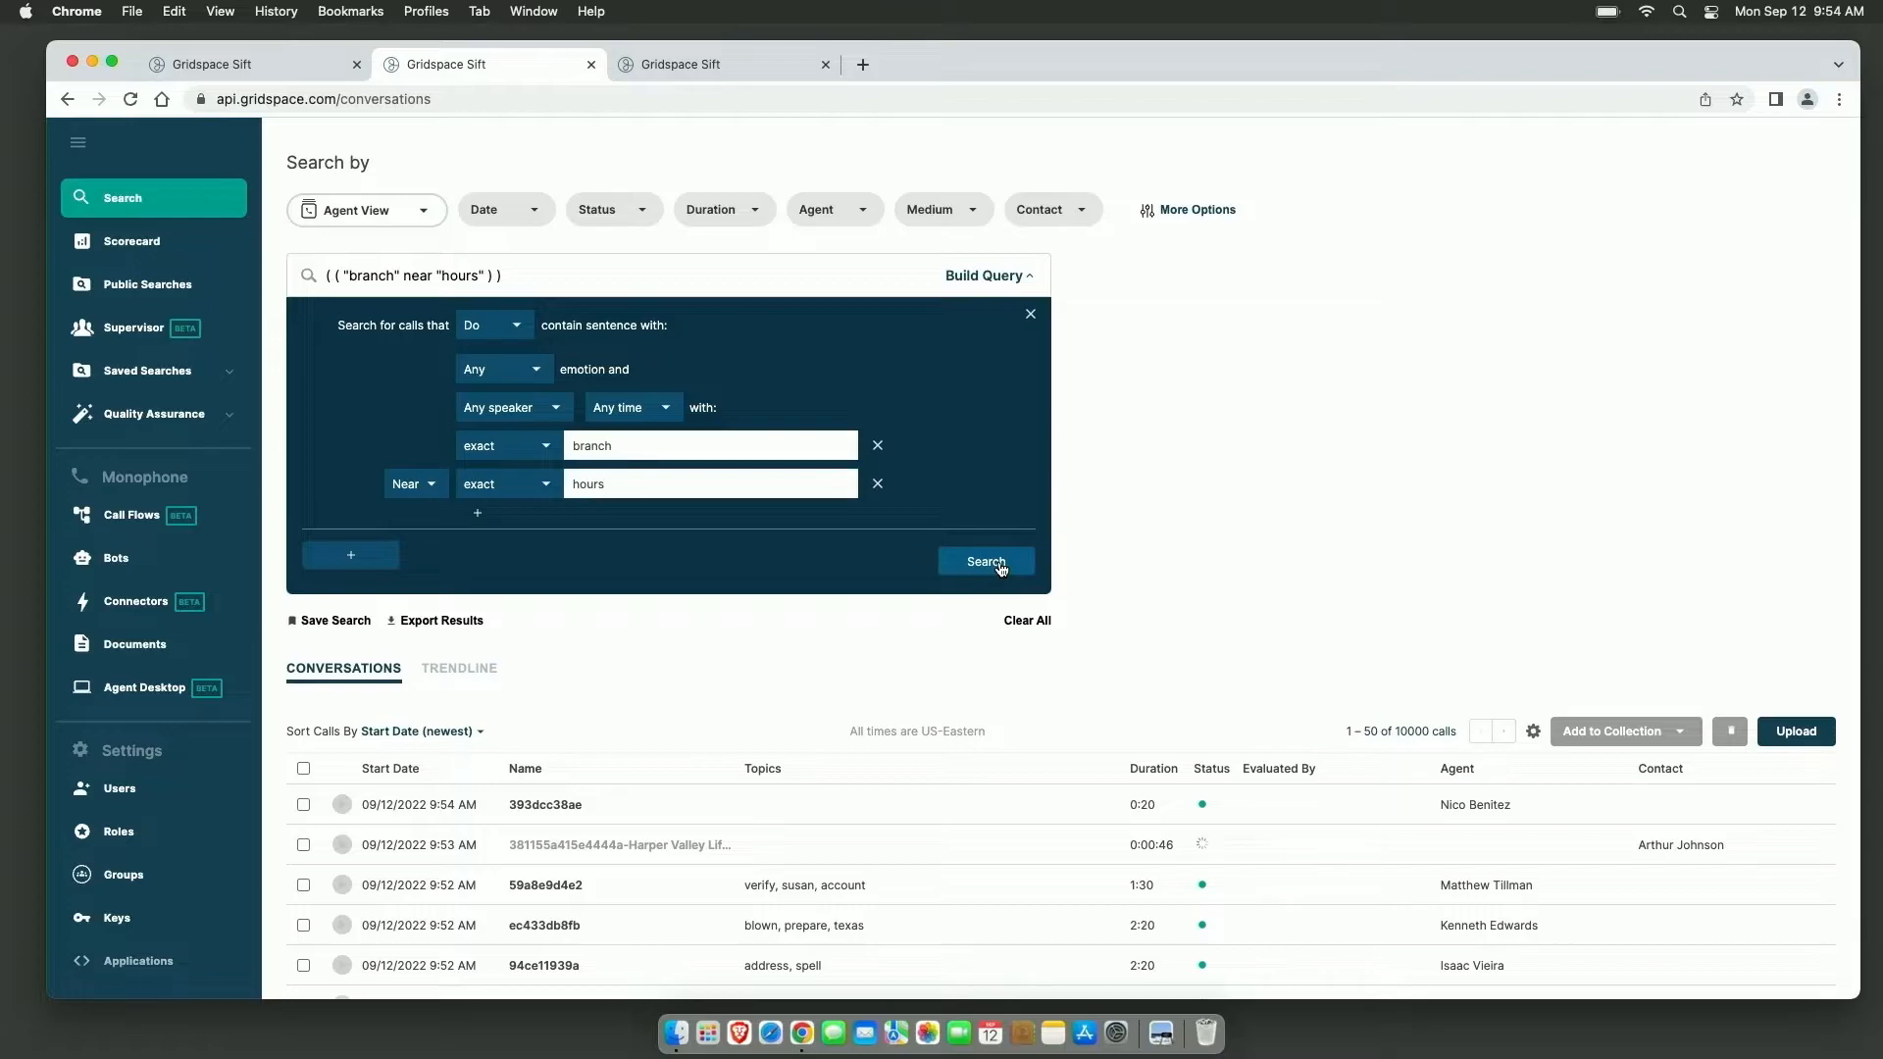
left_click(984, 561)
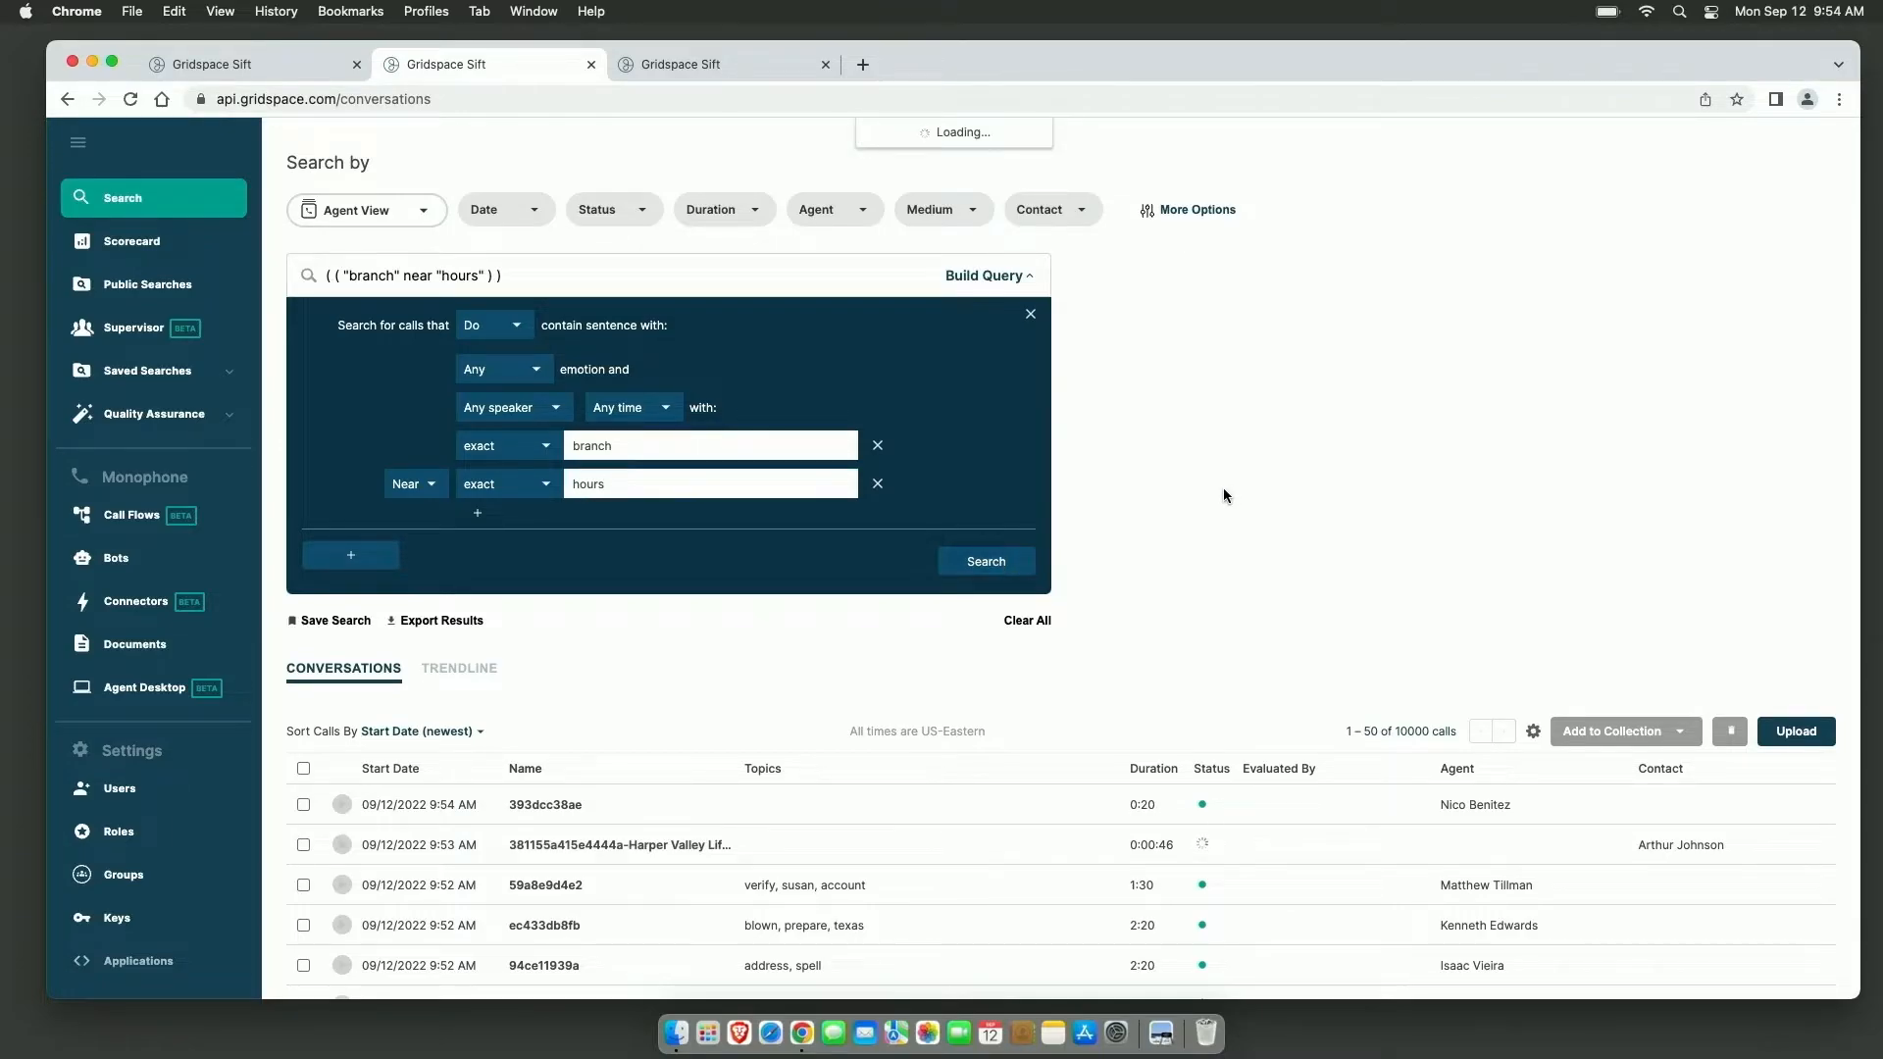
left_click(985, 561)
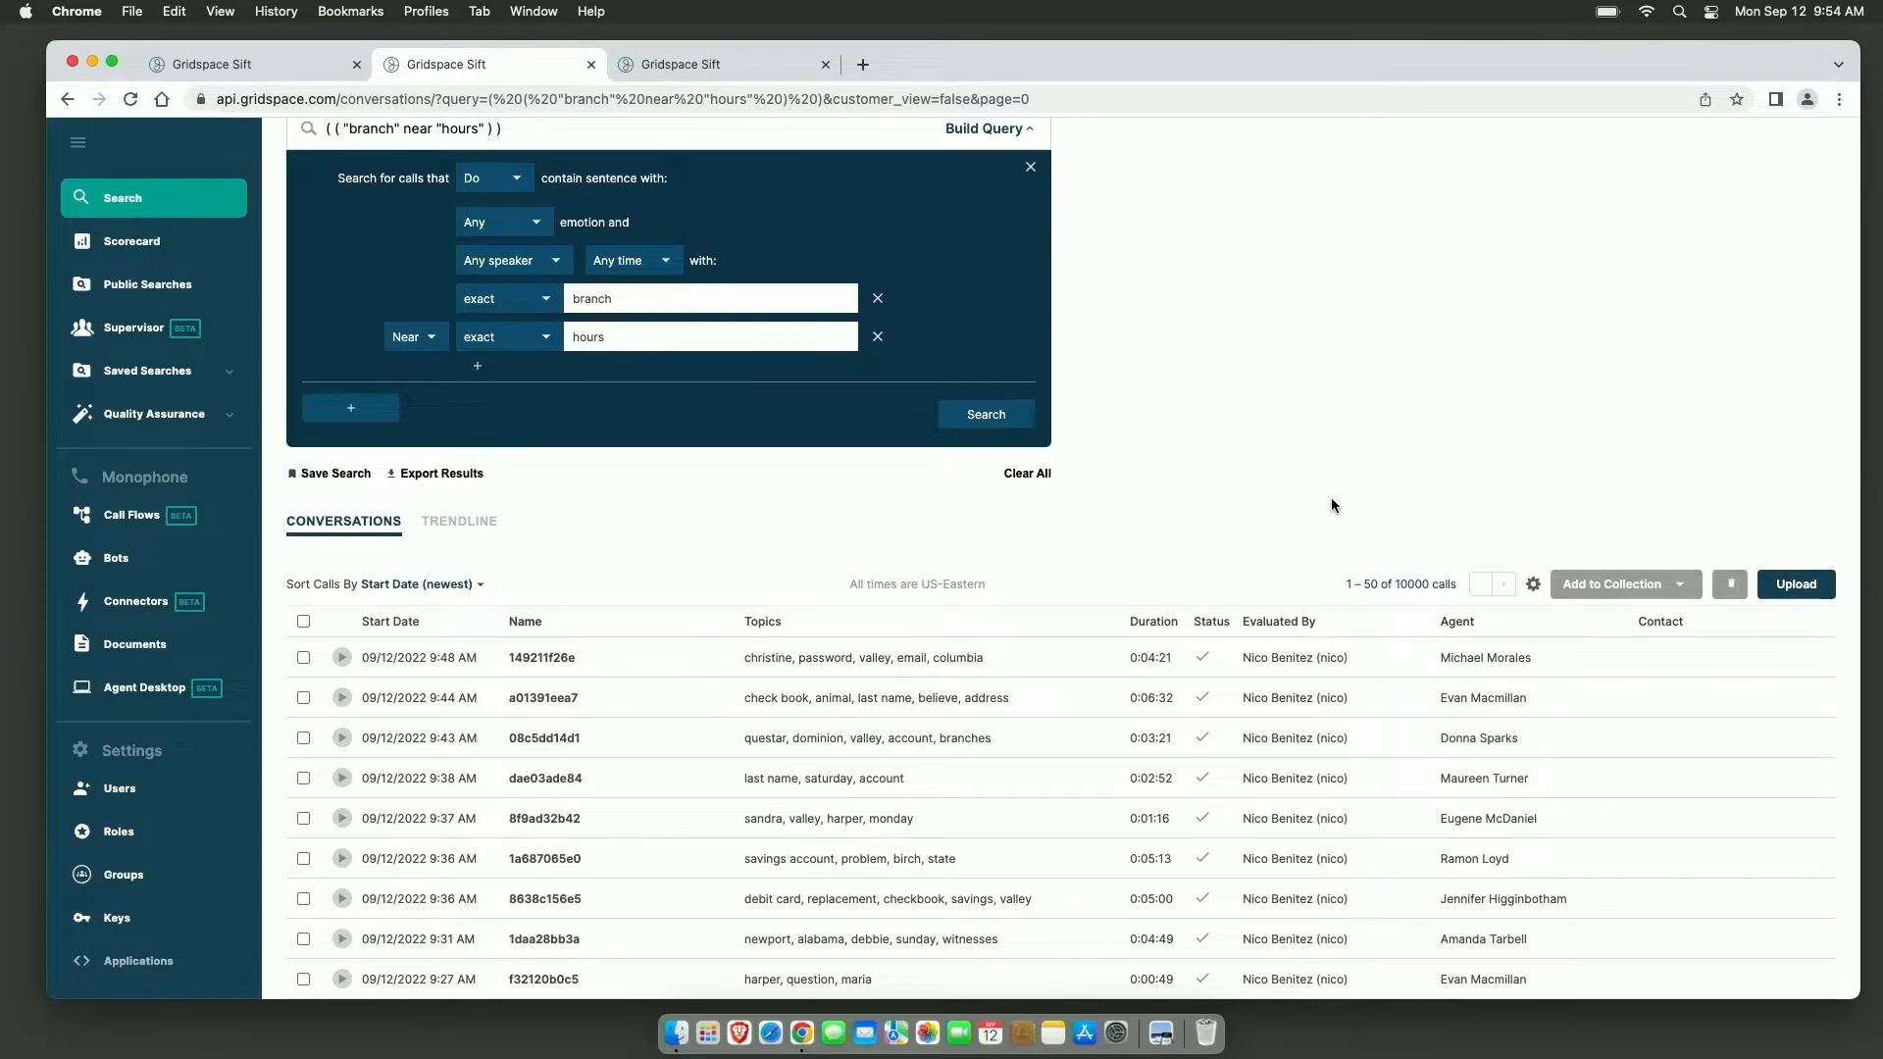
Step: Open conversation 4c77e71260 and jump to its branch-near-hours match
scroll("down", 3)
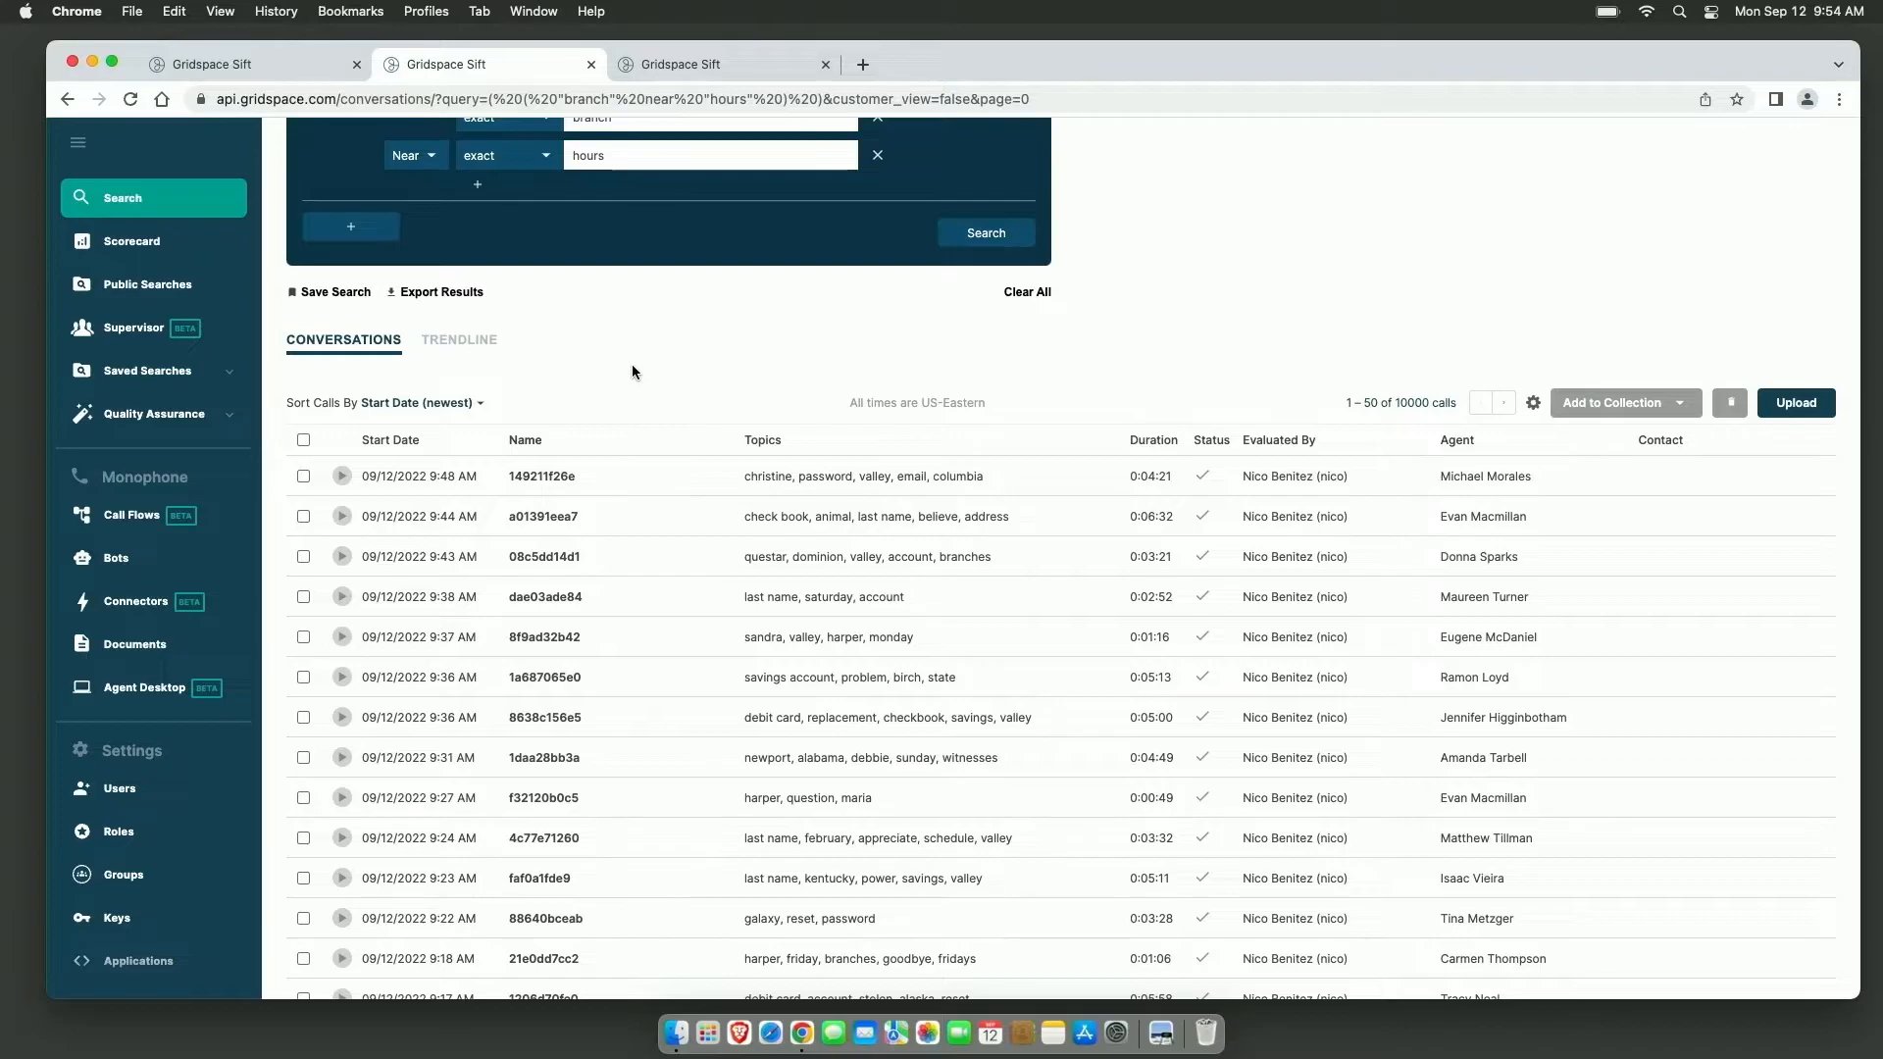
scroll("down", 3)
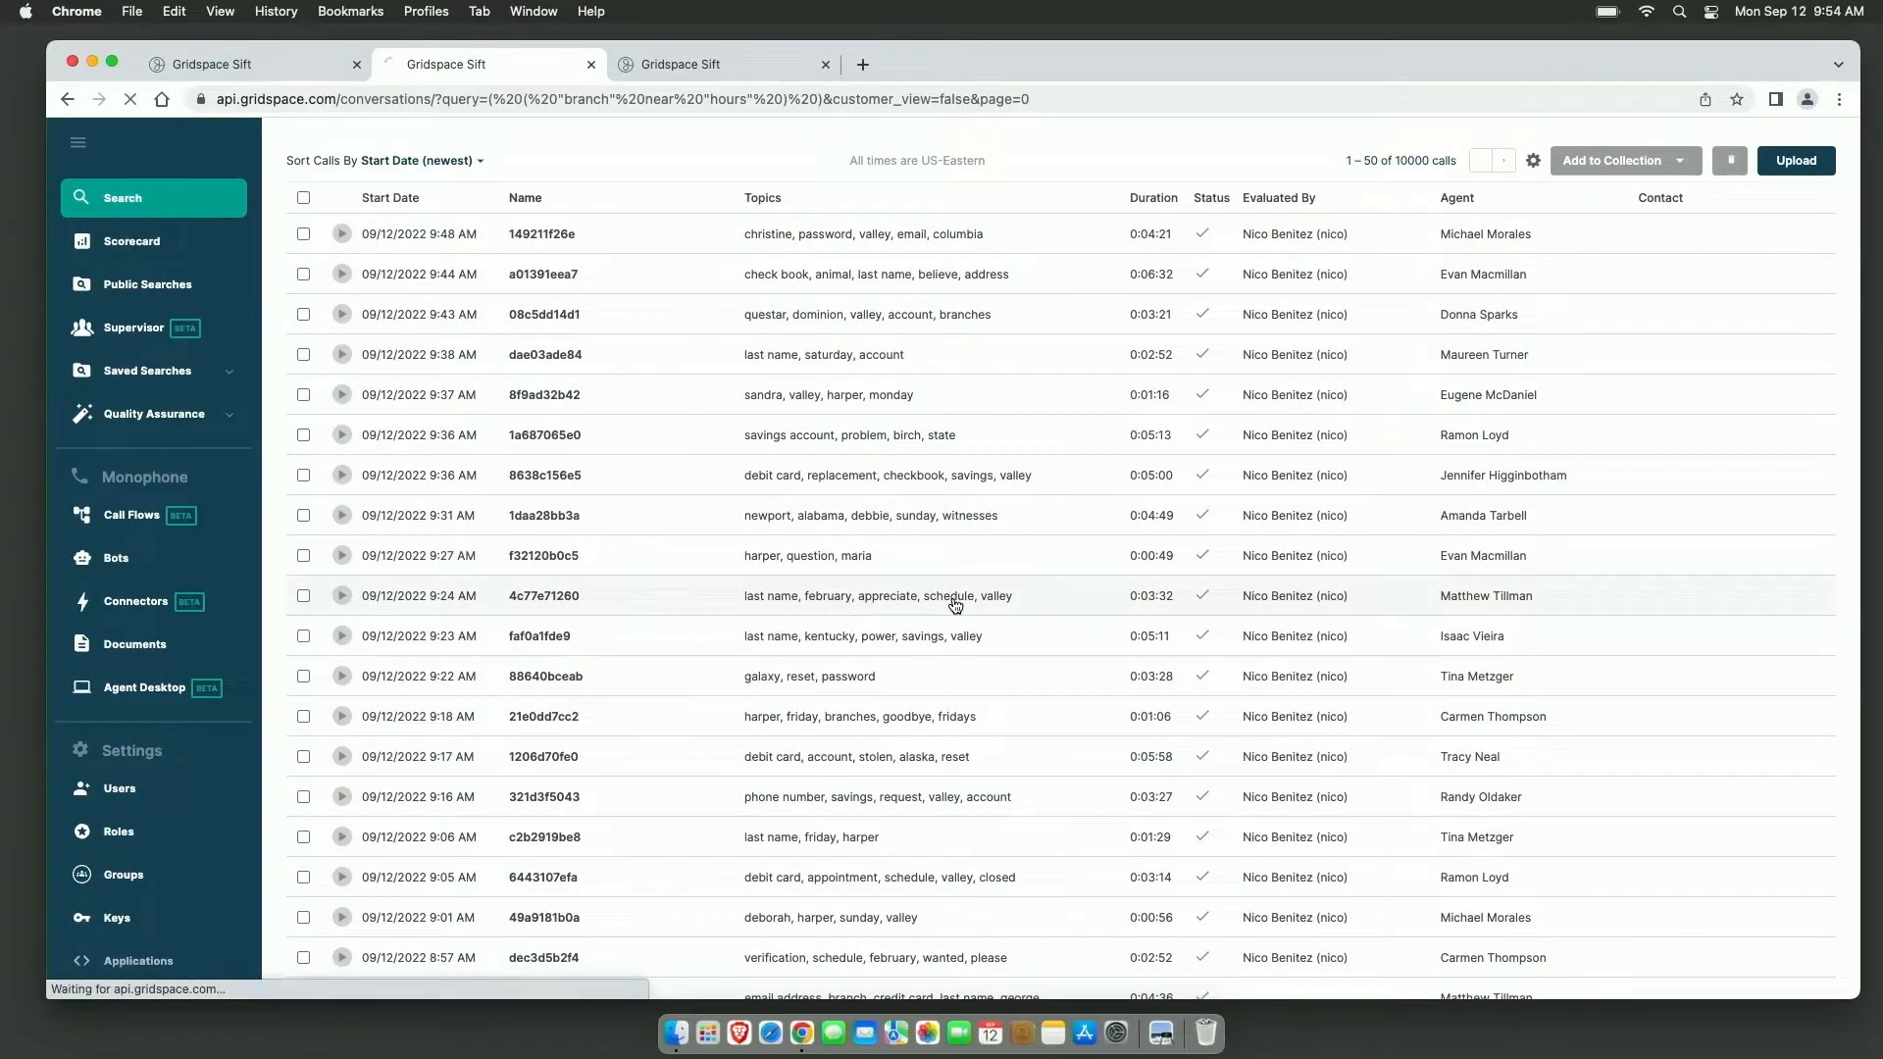
left_click(542, 595)
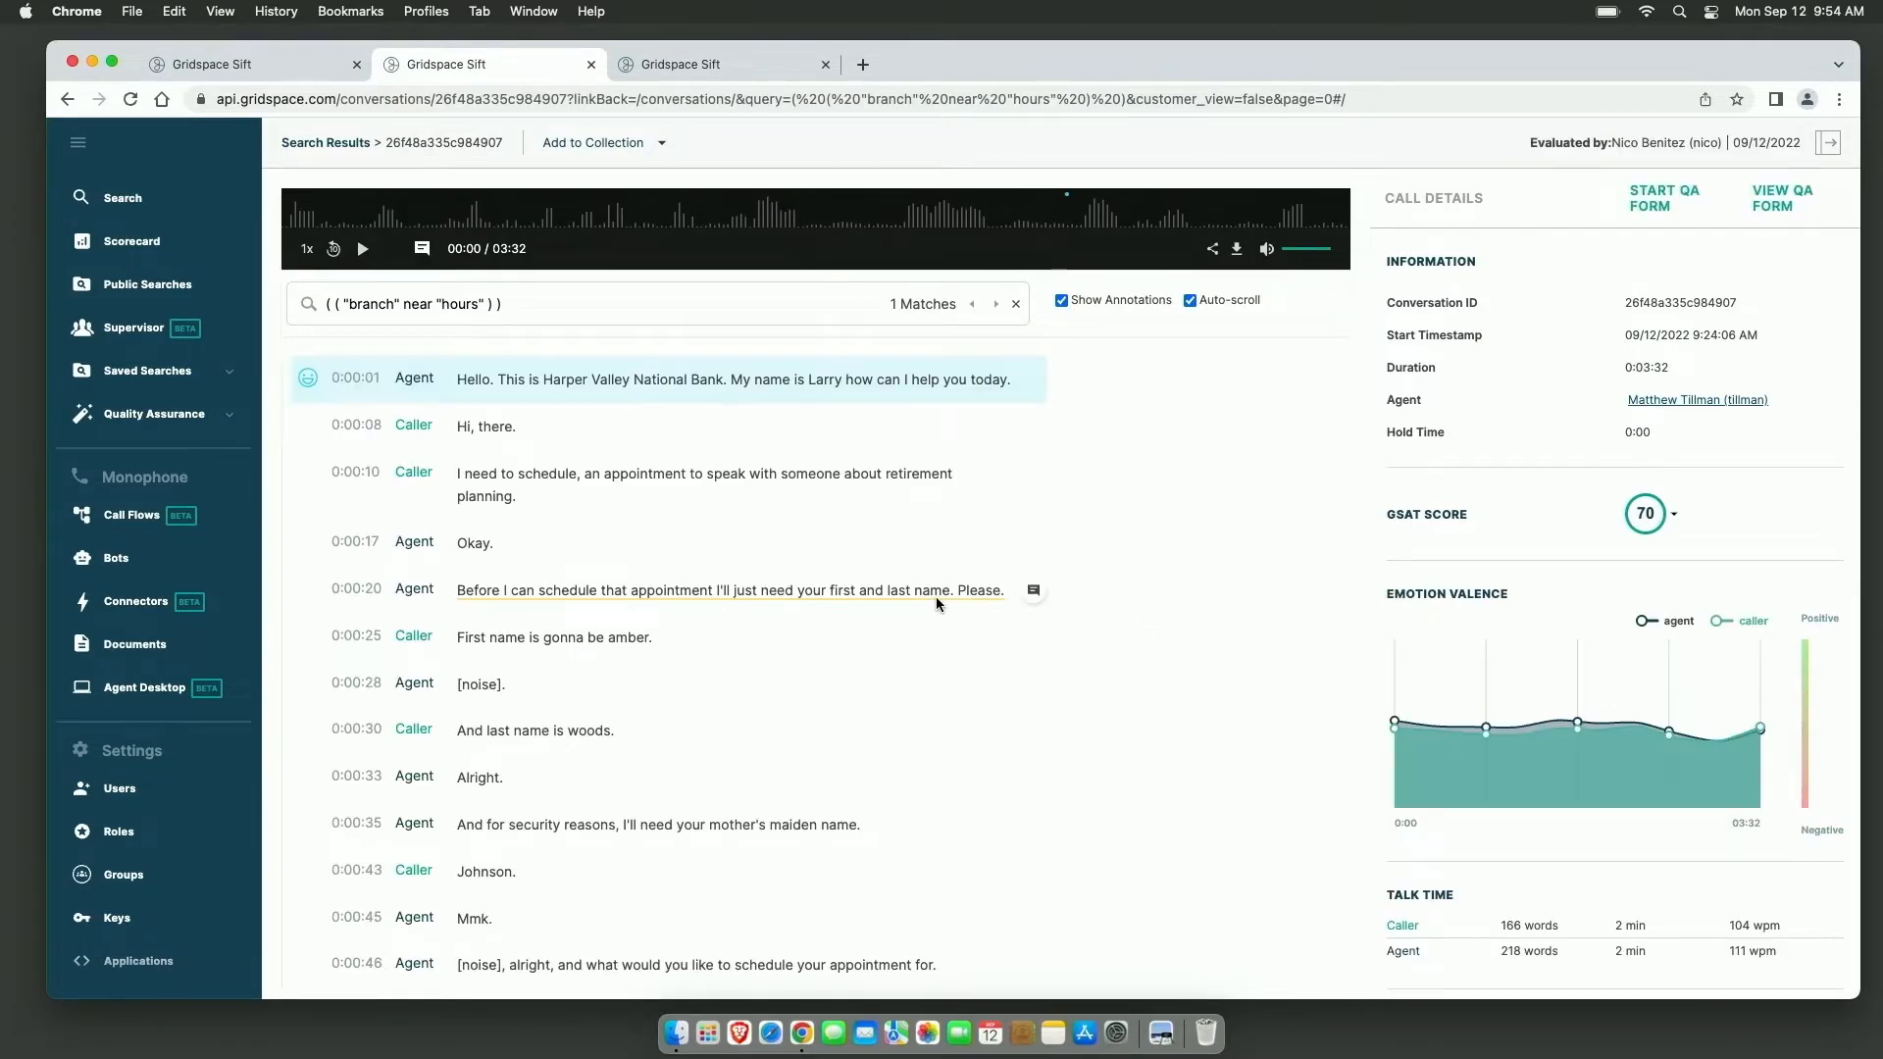
left_click(1192, 279)
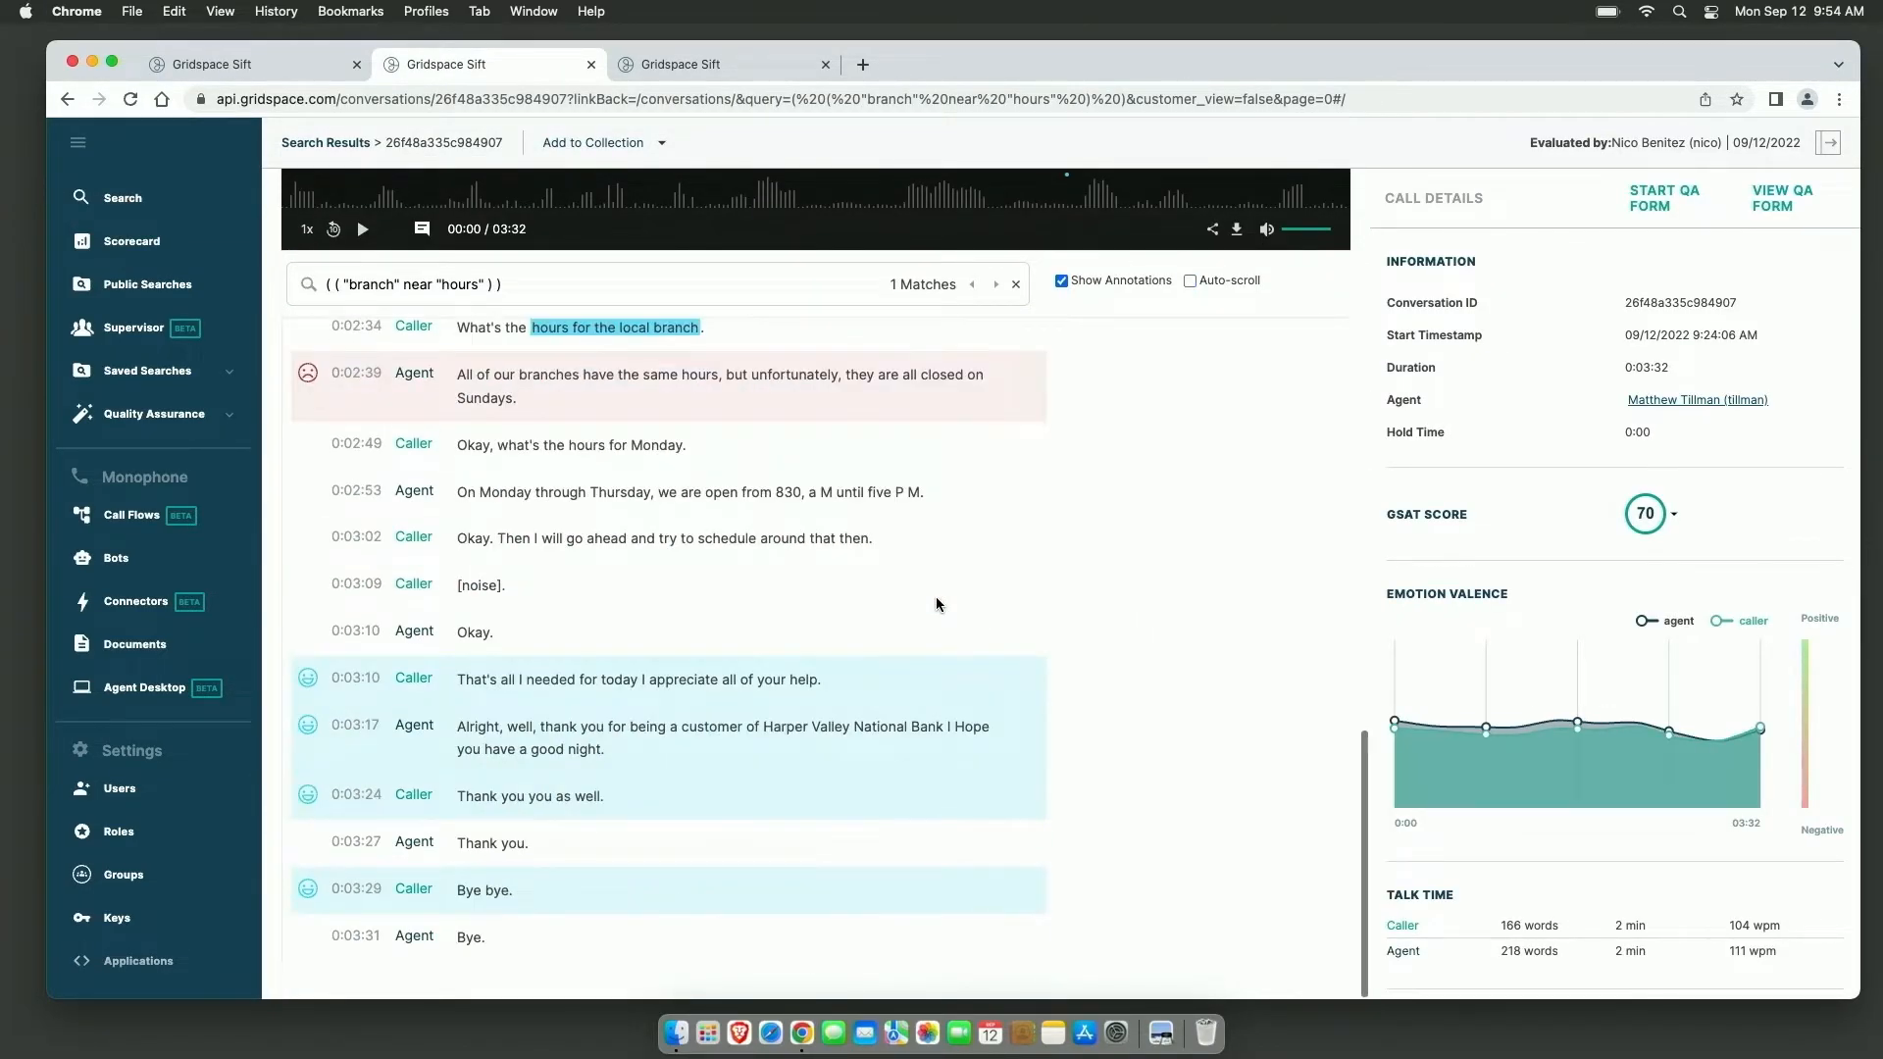